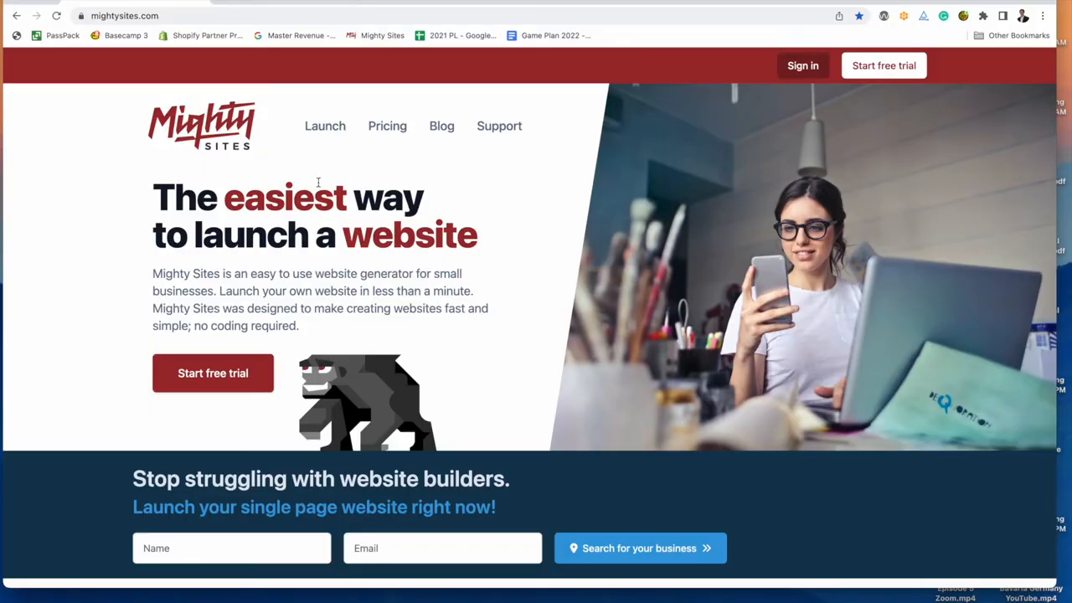
pyautogui.moveTo(444, 170)
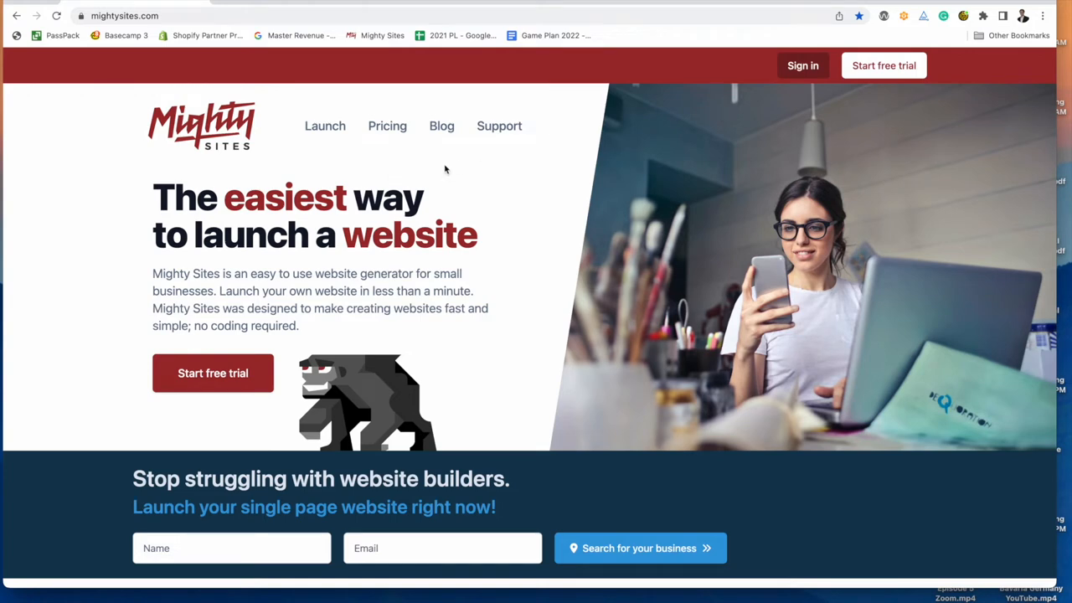
pyautogui.moveTo(782, 118)
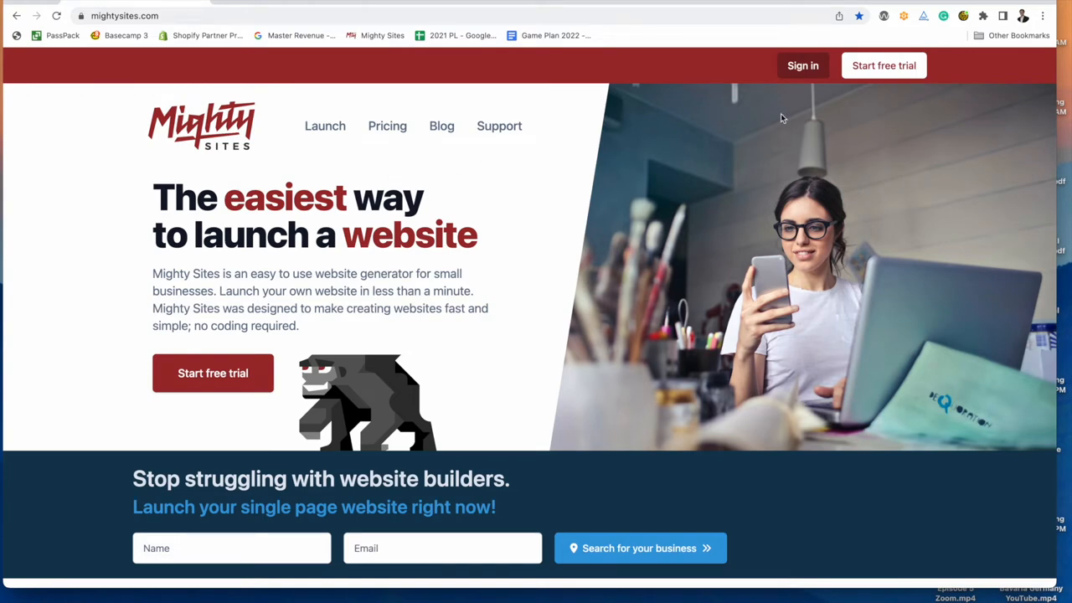
pyautogui.moveTo(851, 163)
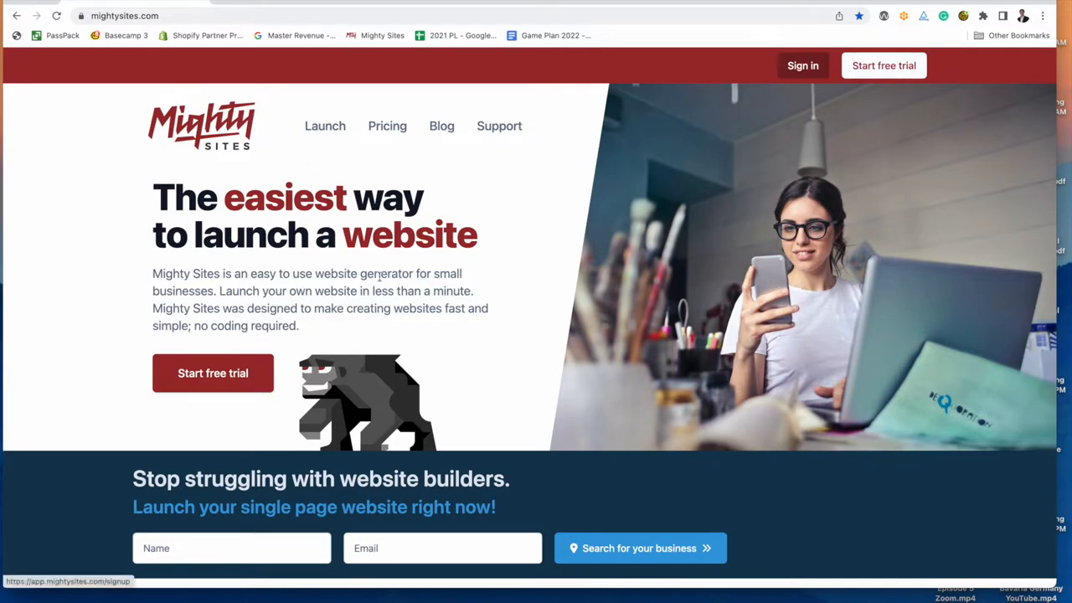
# Choose the Toy Store template, search 'toy shop' and select The Toy Shop, Inc.
pyautogui.scroll(-3)
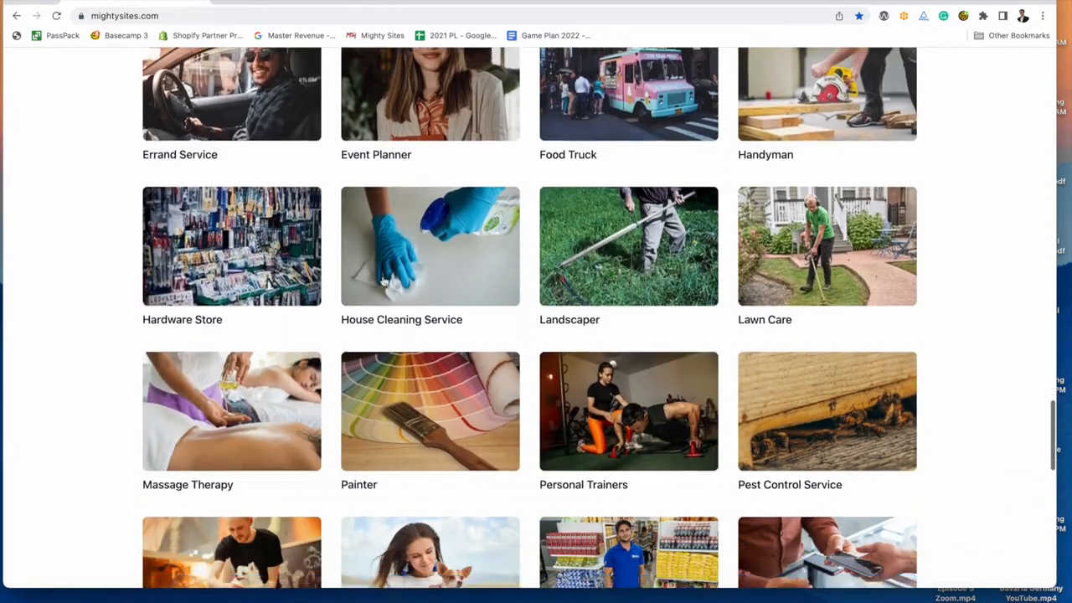
pyautogui.scroll(-3)
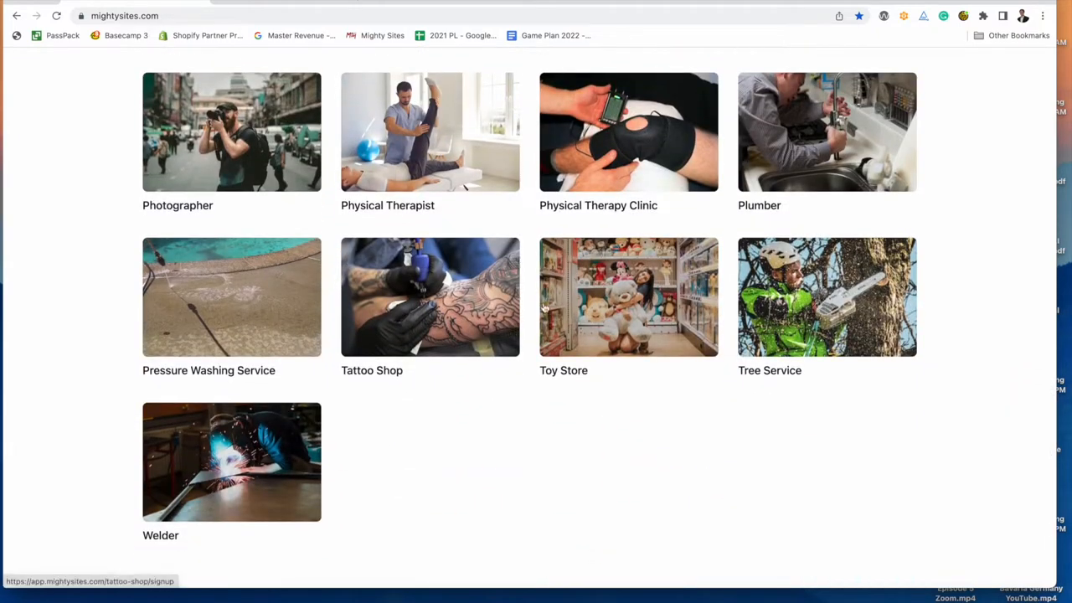
pyautogui.moveTo(614, 324)
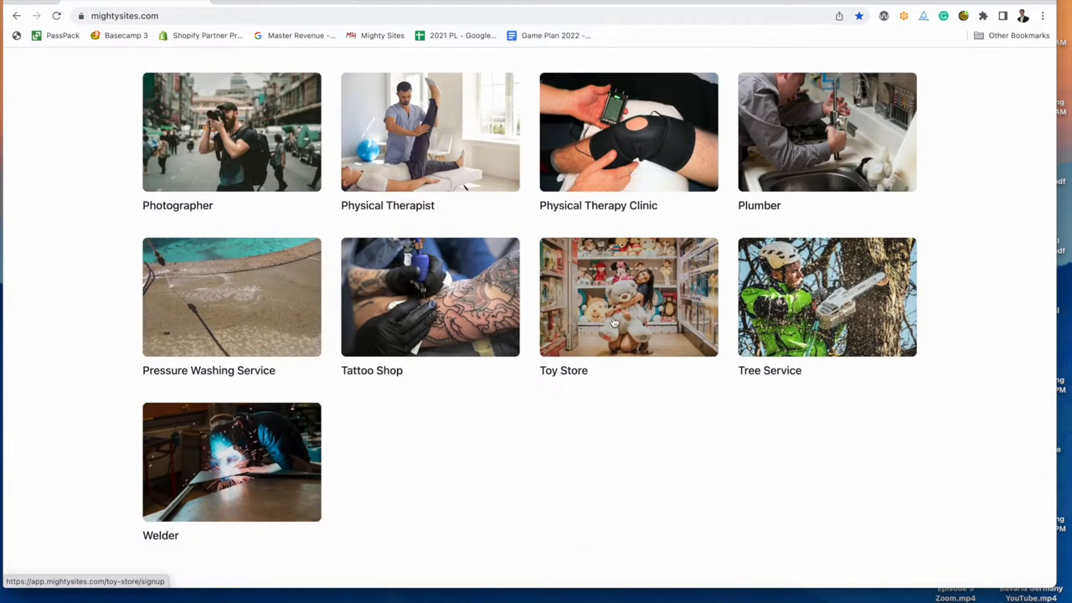
pyautogui.moveTo(624, 318)
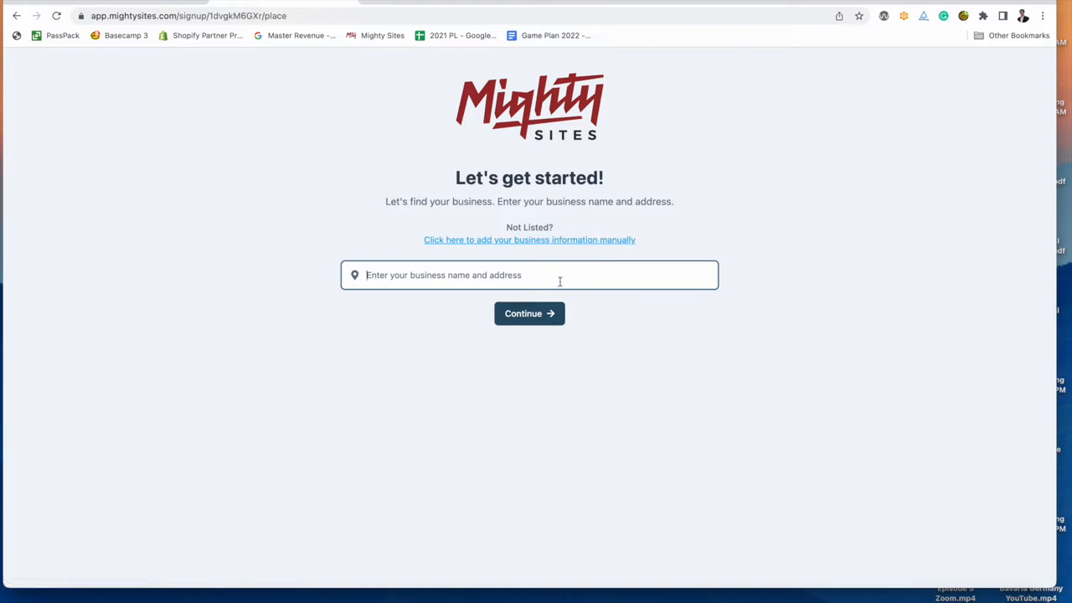
pyautogui.write('toy shop')
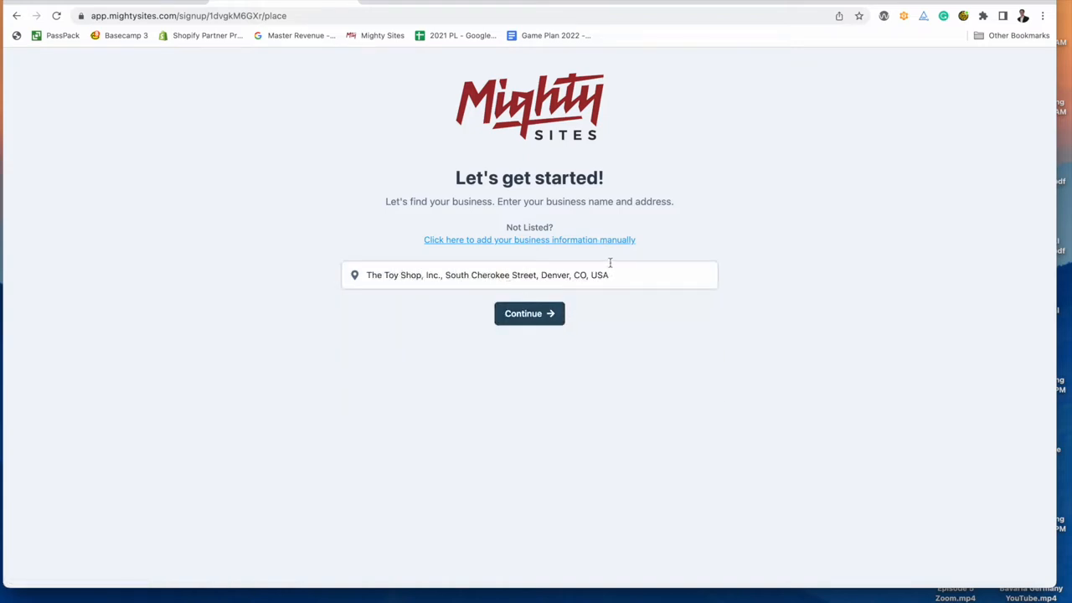
pyautogui.click(530, 314)
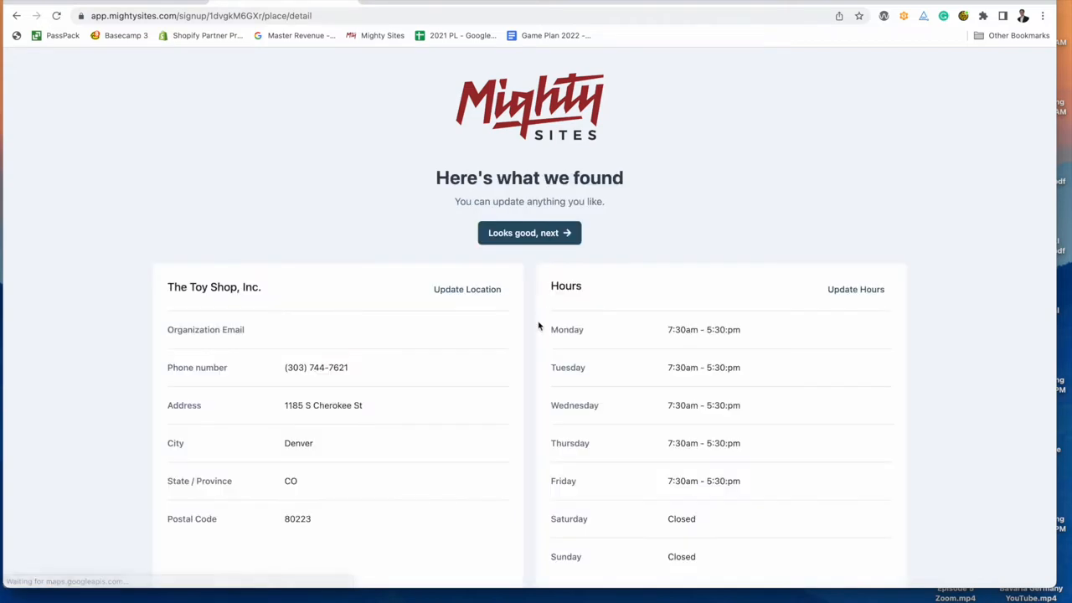
pyautogui.scroll(-3)
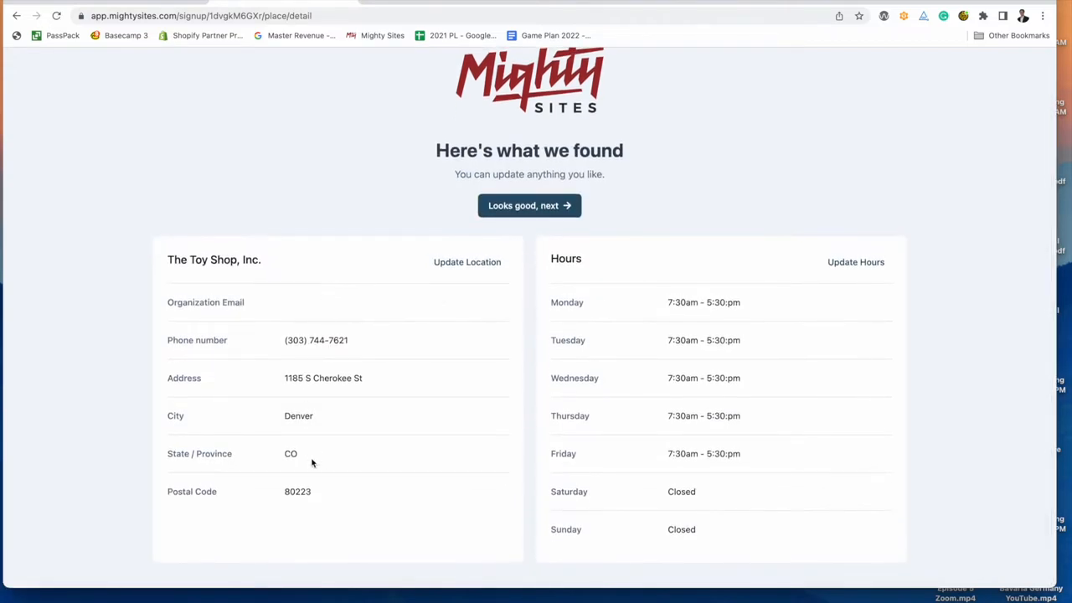
pyautogui.click(467, 261)
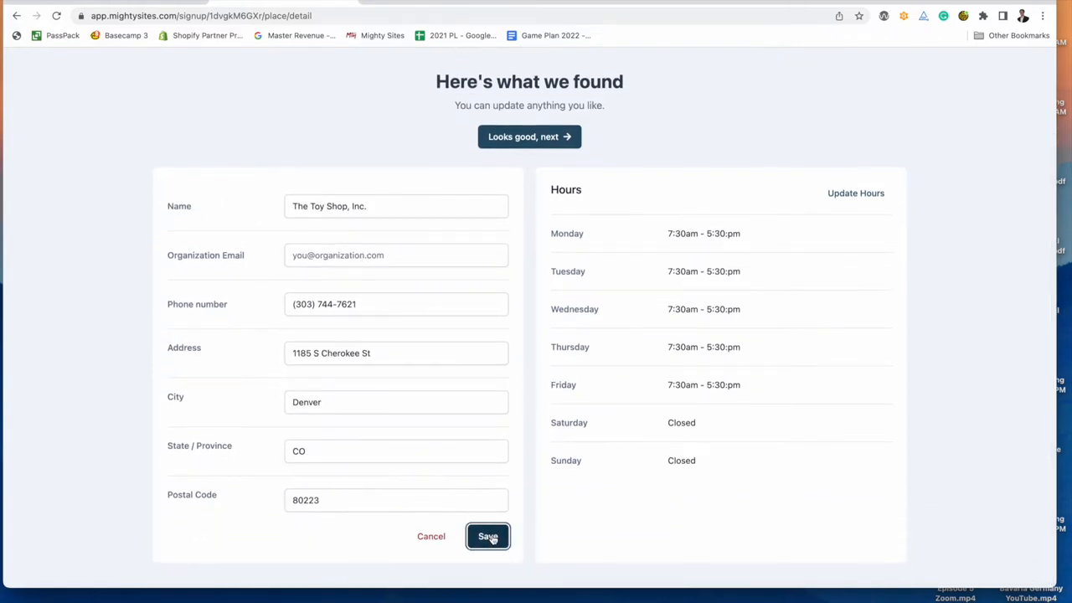
pyautogui.click(488, 536)
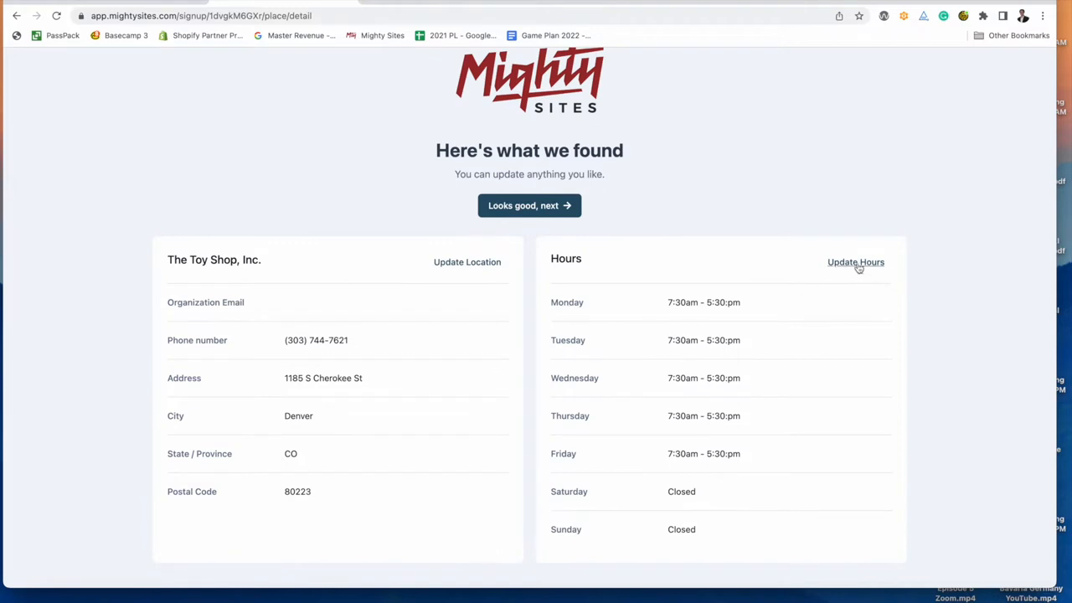
# Set Sunday hours to 11:00 AM–4:30 PM, then accept the business details.
pyautogui.click(855, 262)
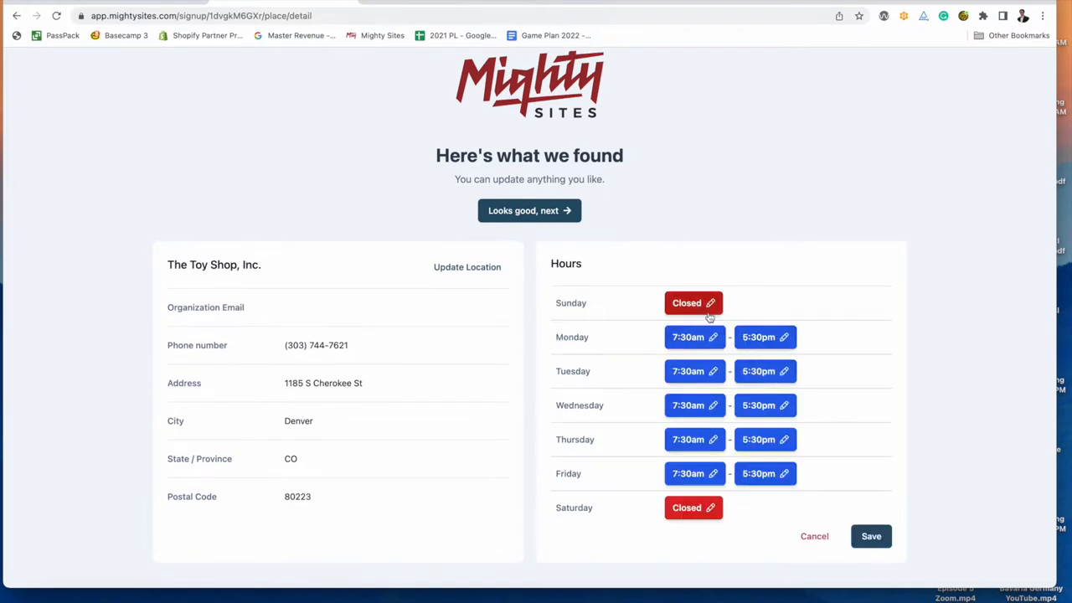
pyautogui.click(693, 303)
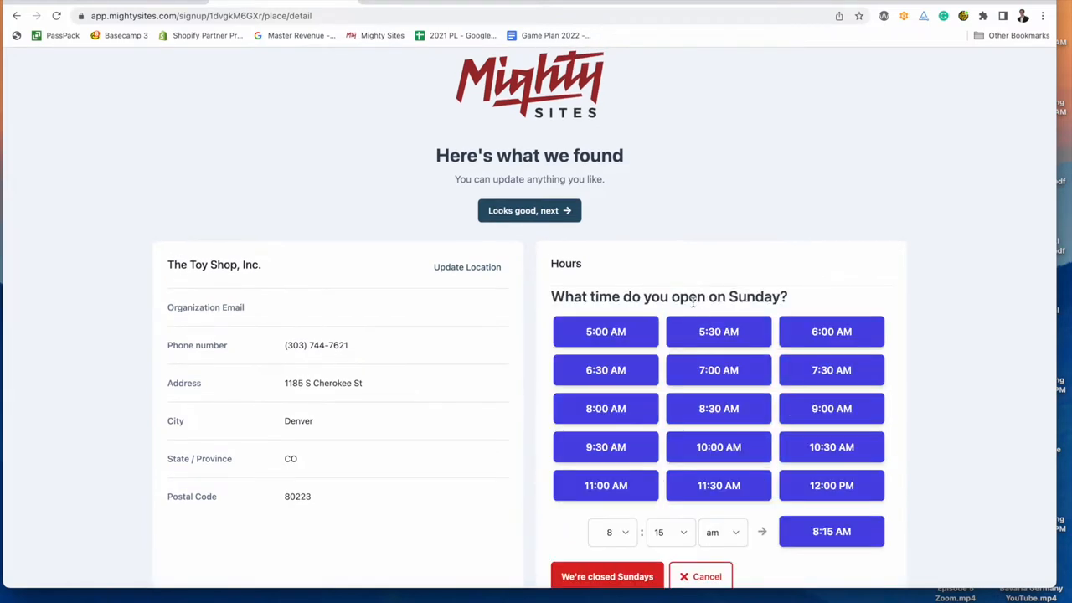
pyautogui.click(718, 331)
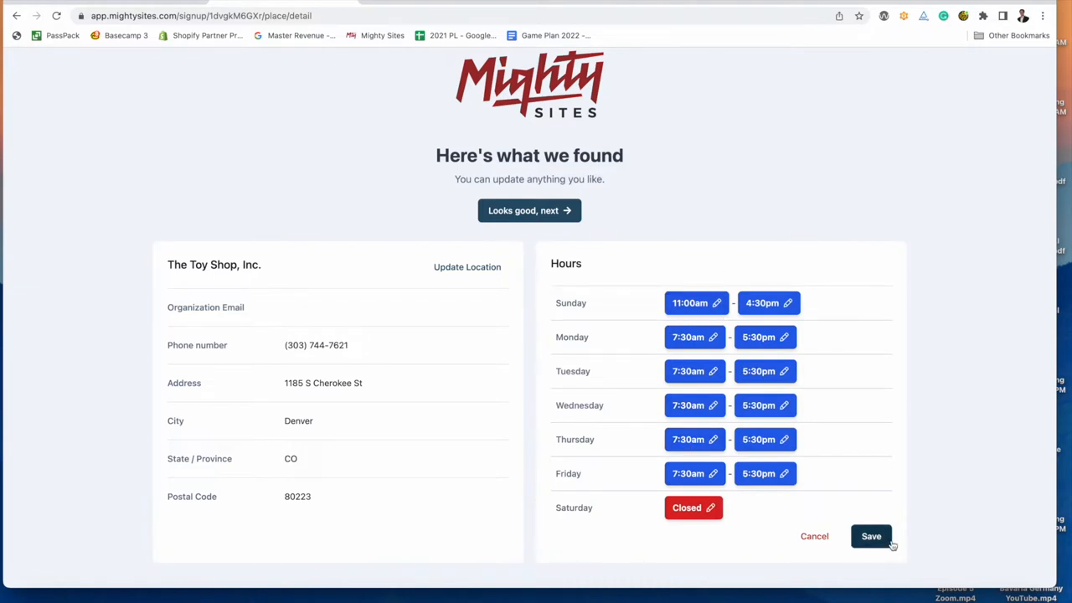
pyautogui.click(870, 536)
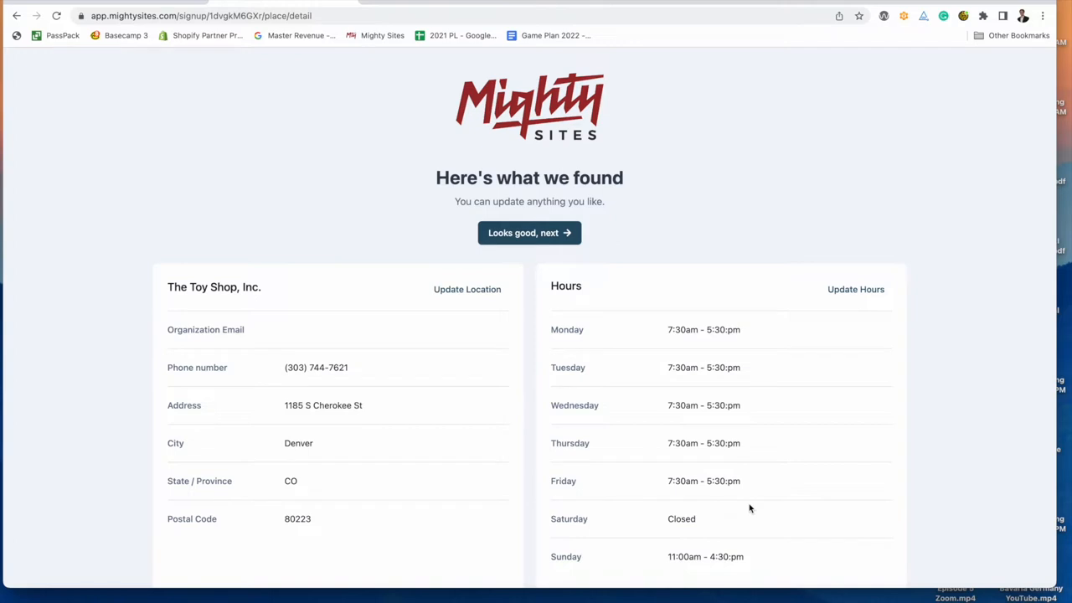
pyautogui.click(529, 233)
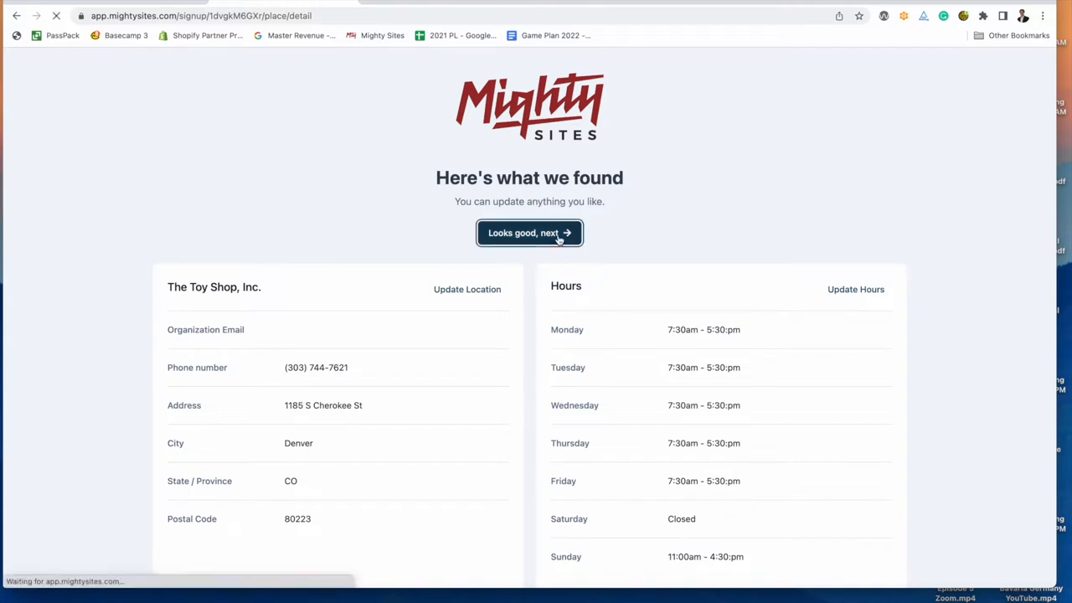
# Build the site and scroll the preview to the address, Get Directions, hours and footer.
pyautogui.click(529, 232)
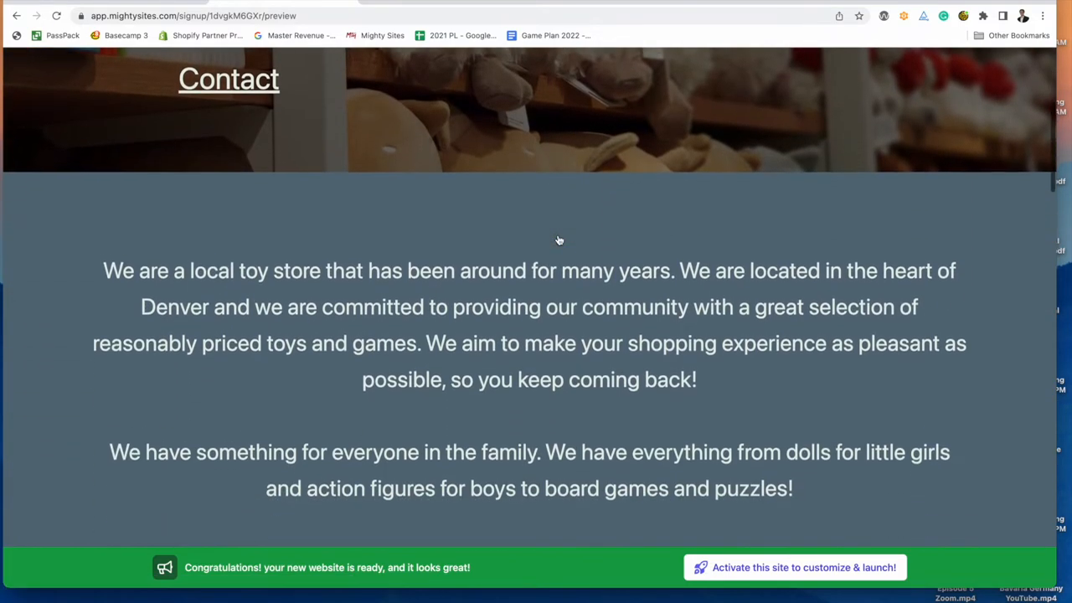
pyautogui.scroll(-3)
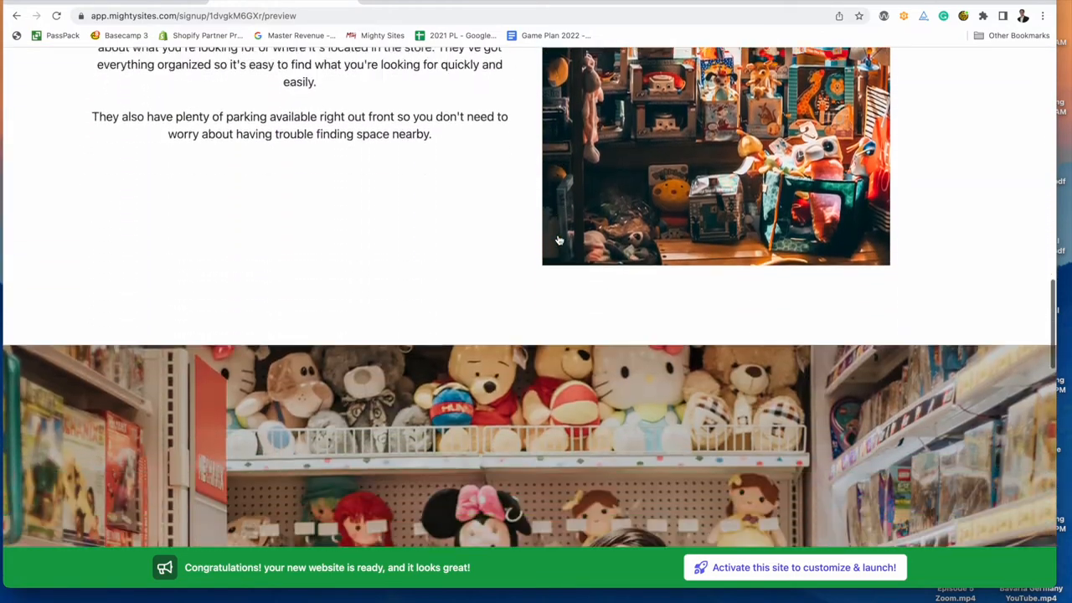
pyautogui.scroll(-3)
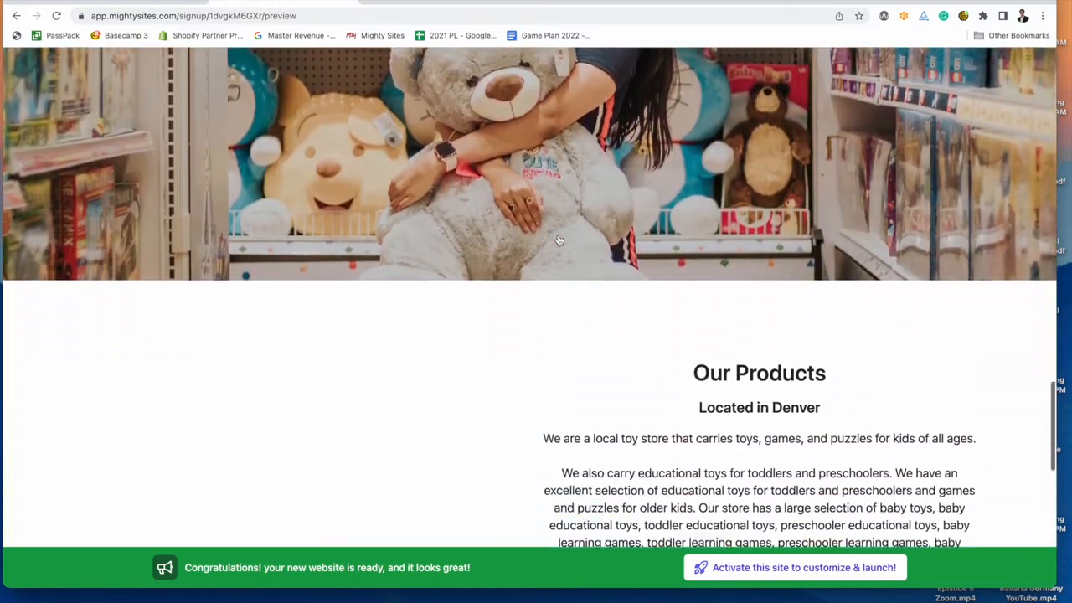
pyautogui.scroll(-3)
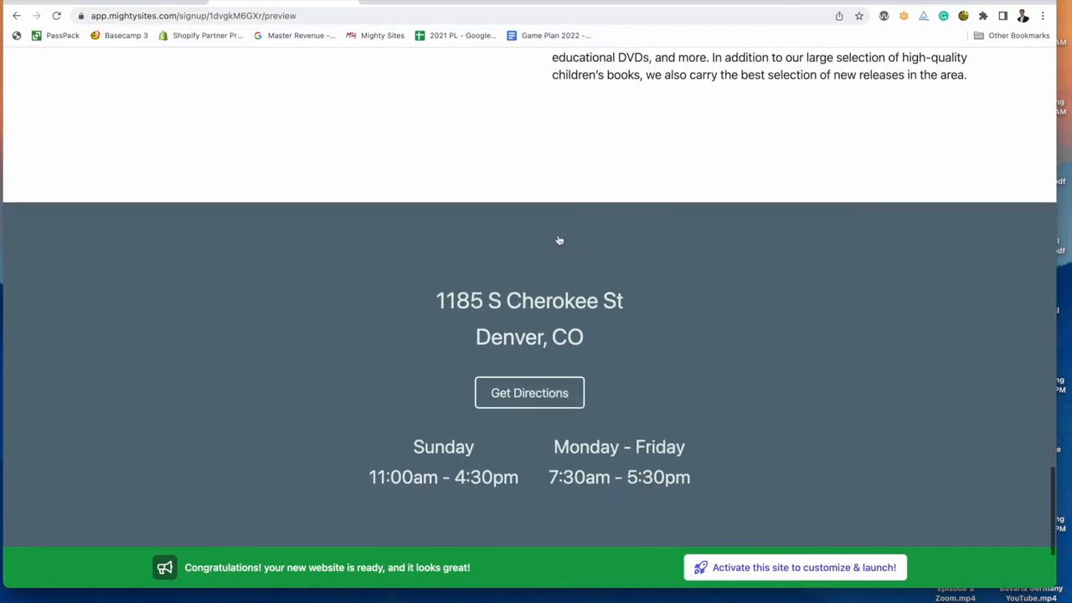
pyautogui.scroll(3)
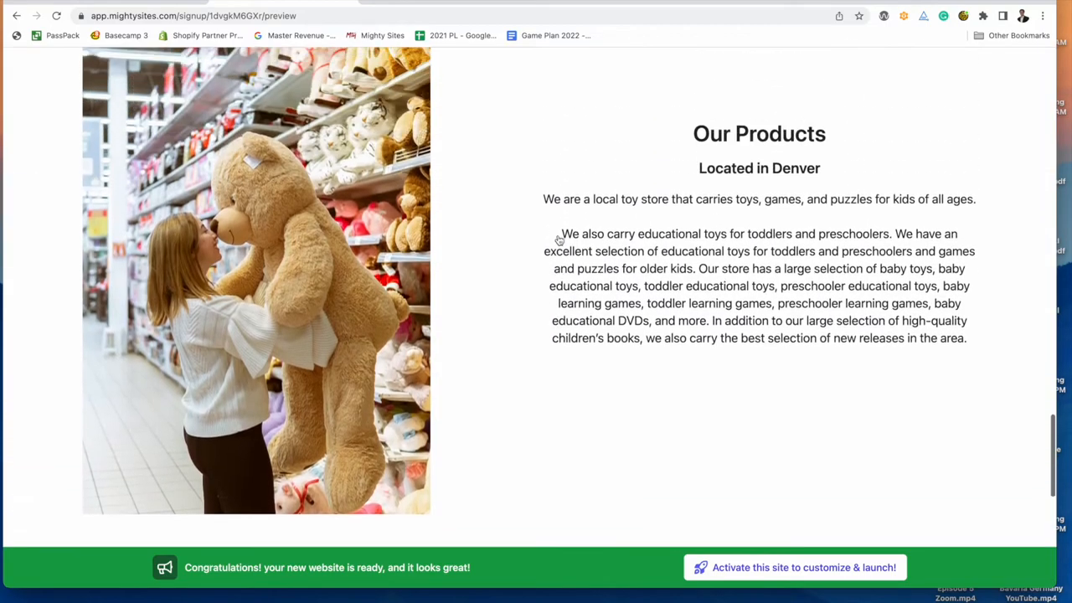
pyautogui.scroll(-3)
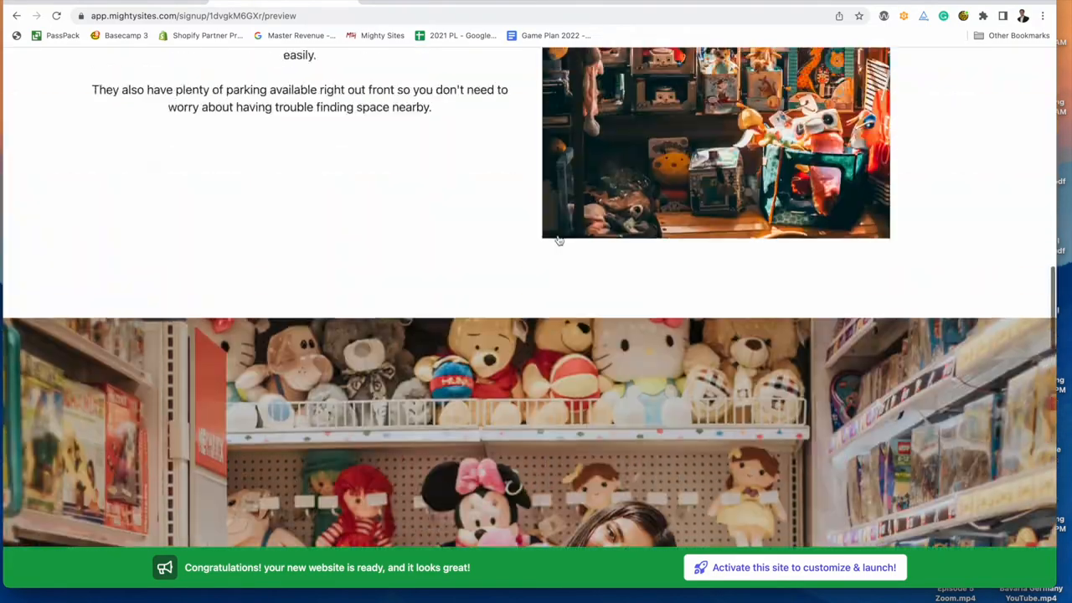
pyautogui.scroll(-3)
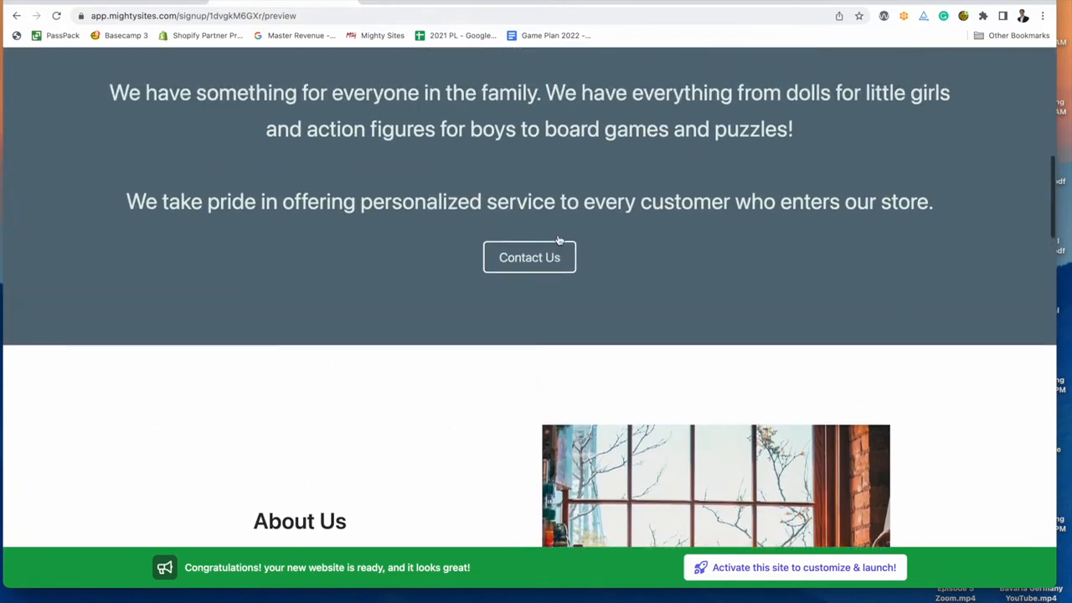
pyautogui.scroll(3)
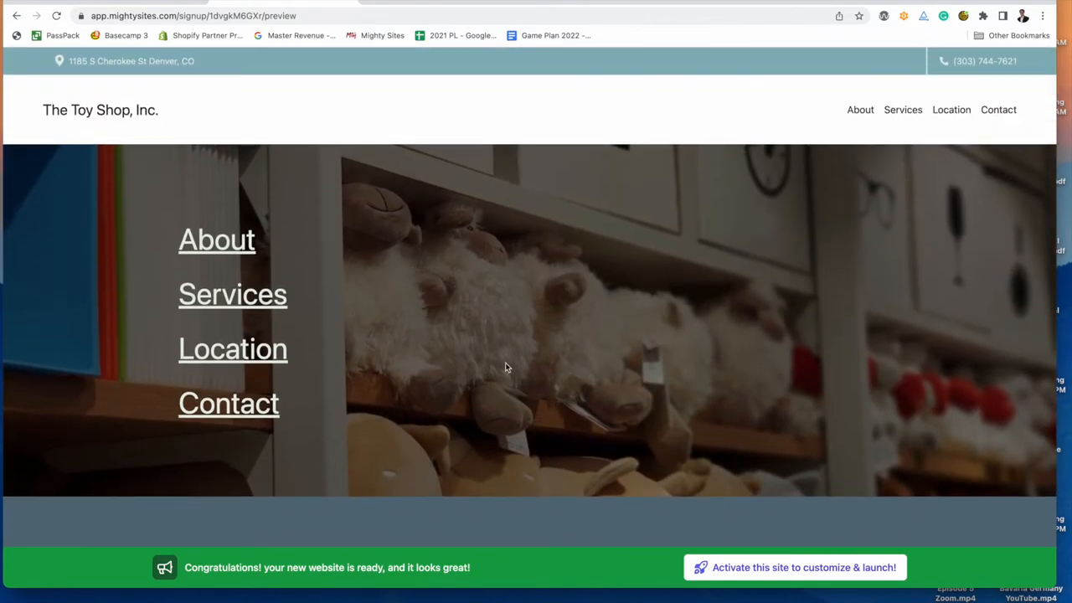
pyautogui.scroll(-3)
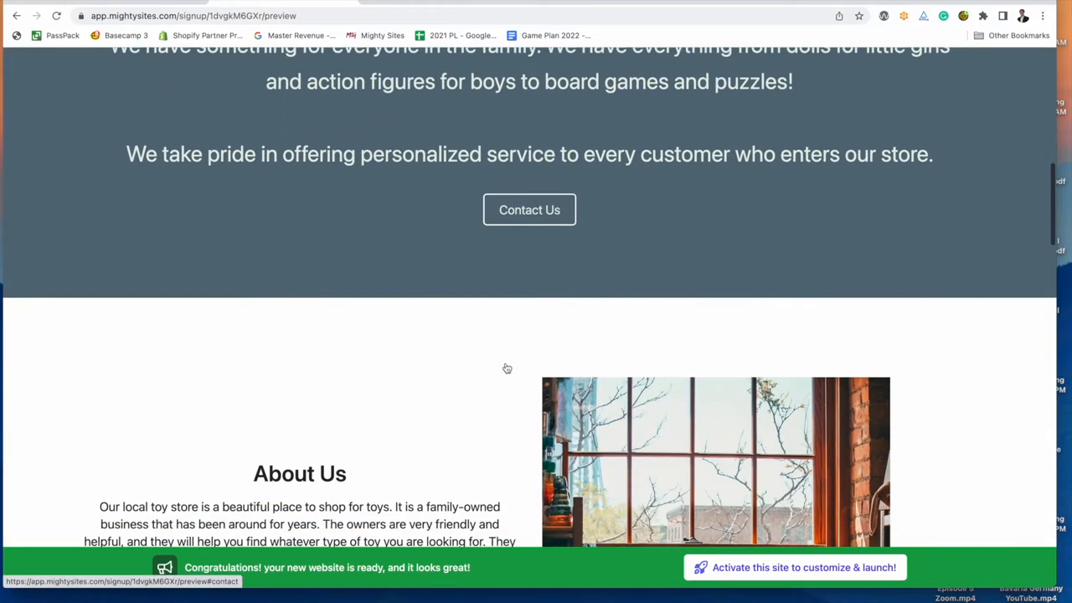
pyautogui.scroll(-3)
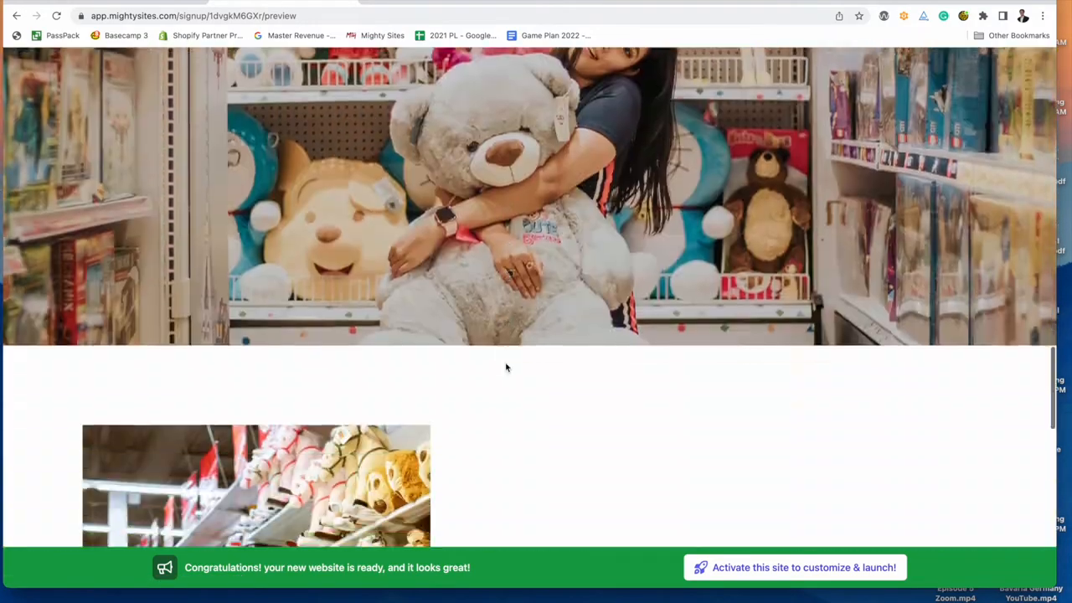
pyautogui.scroll(-3)
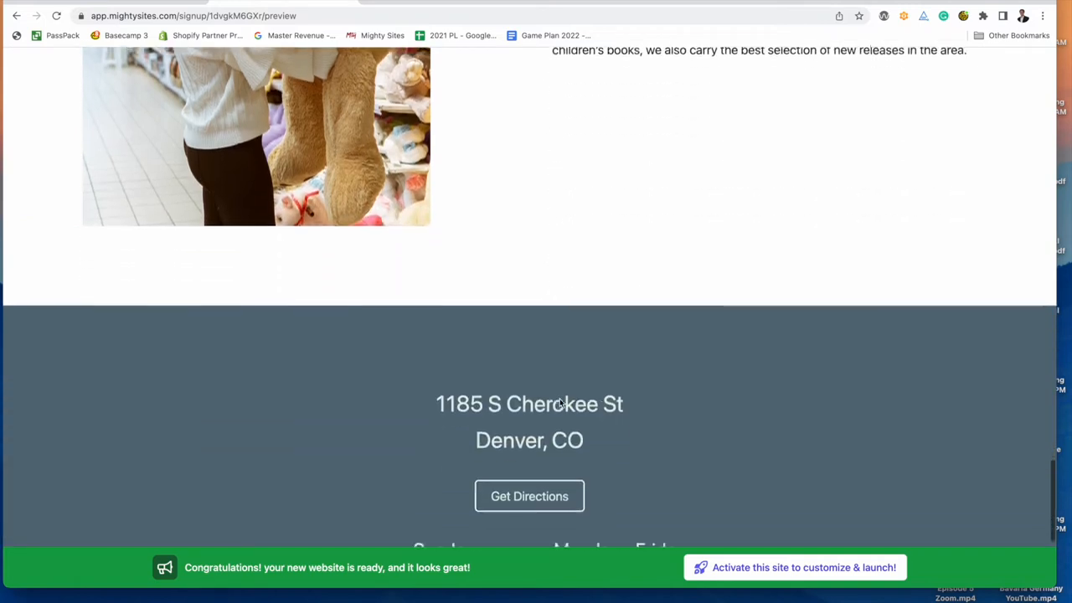
pyautogui.scroll(-3)
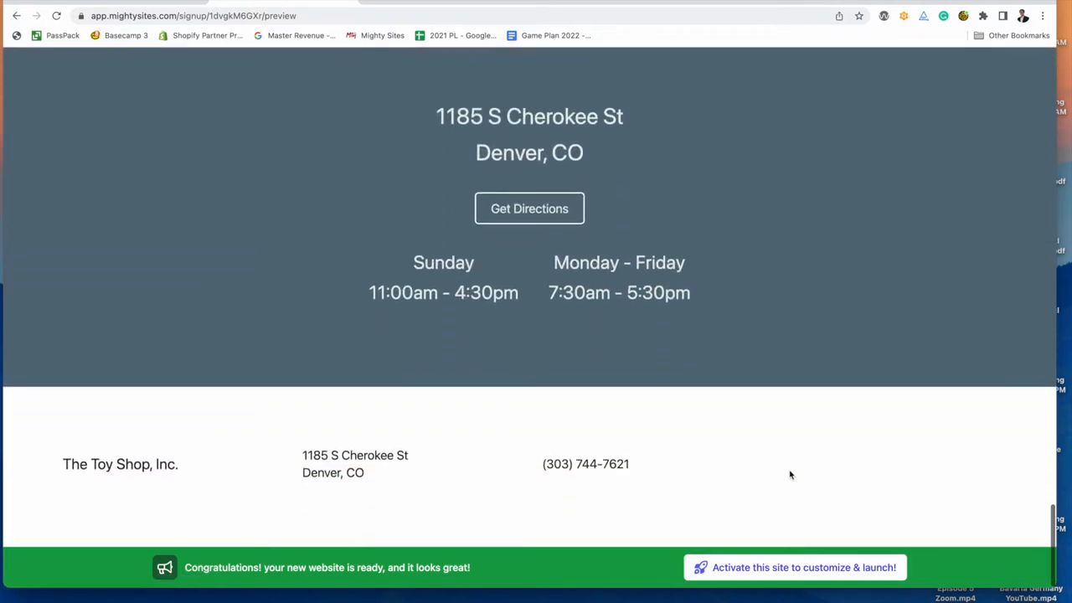
# Follow the green 'Activate this site to customize & launch!' banner to the dashboard.
pyautogui.click(792, 567)
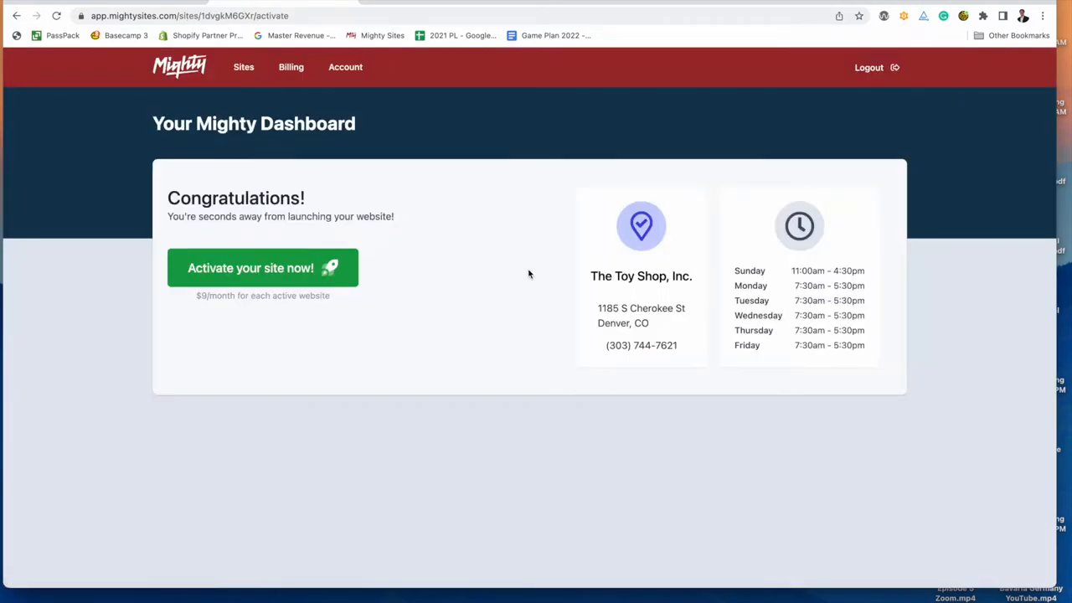
pyautogui.moveTo(329, 208)
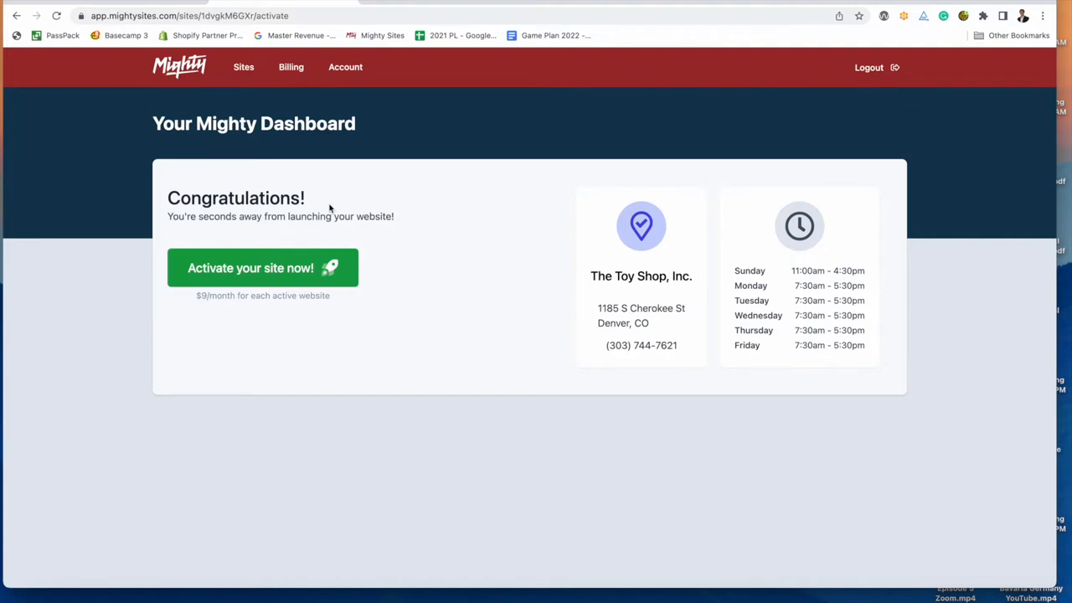
pyautogui.moveTo(318, 200)
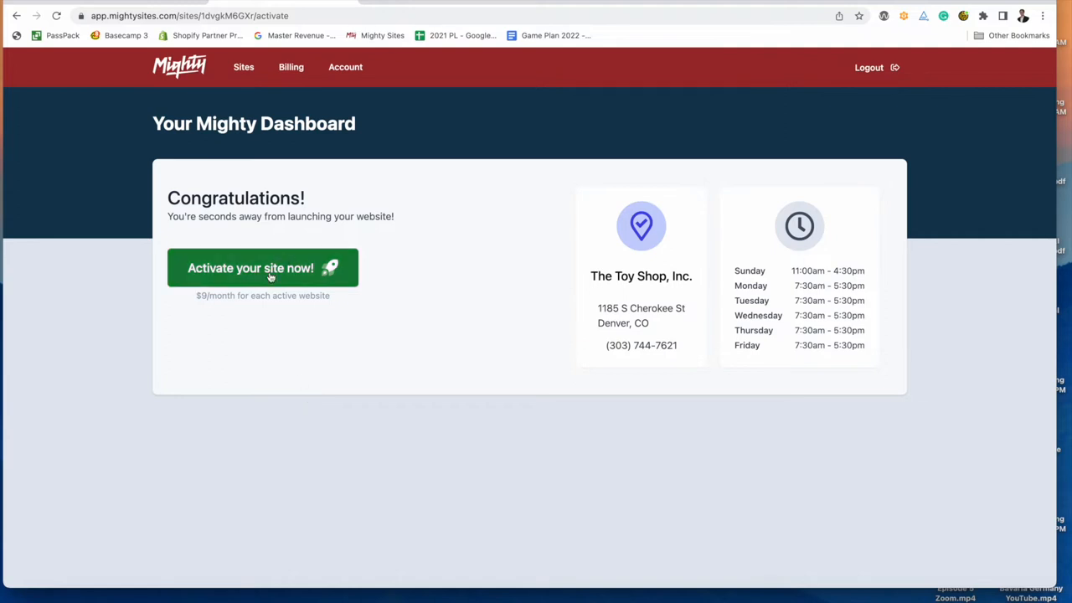
# Activate the site live at thetoyshopinc.mightysites.com and choose Update Your Mighty Site.
pyautogui.click(262, 267)
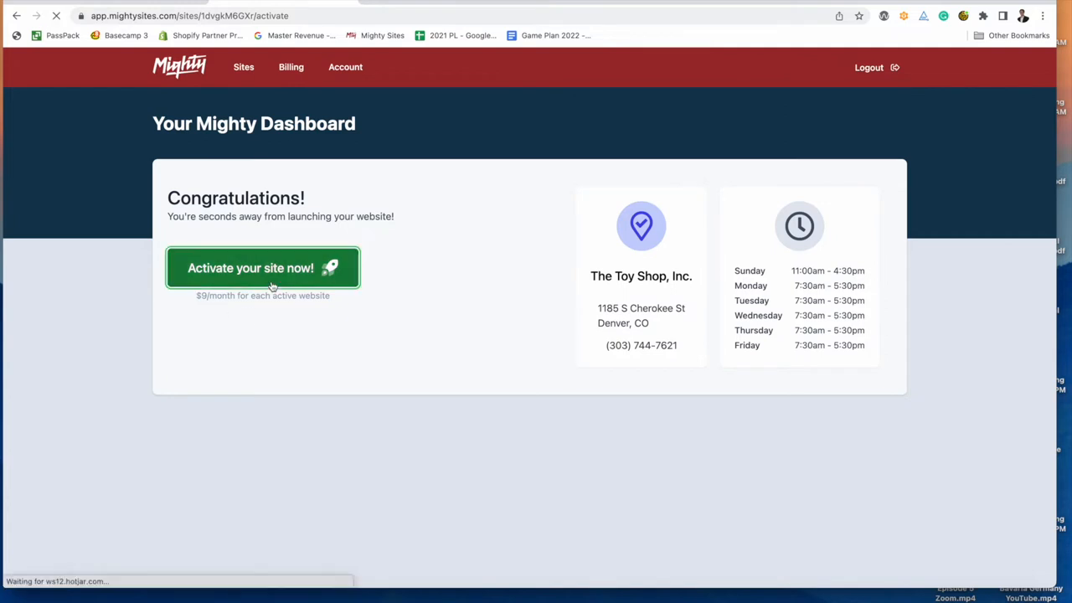
pyautogui.click(262, 267)
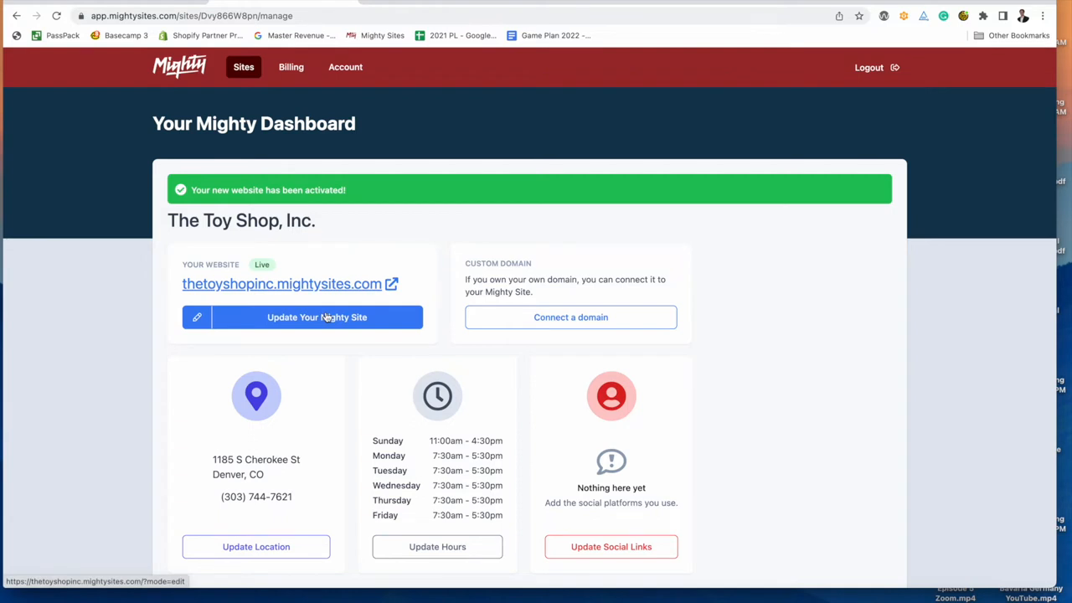
pyautogui.moveTo(333, 352)
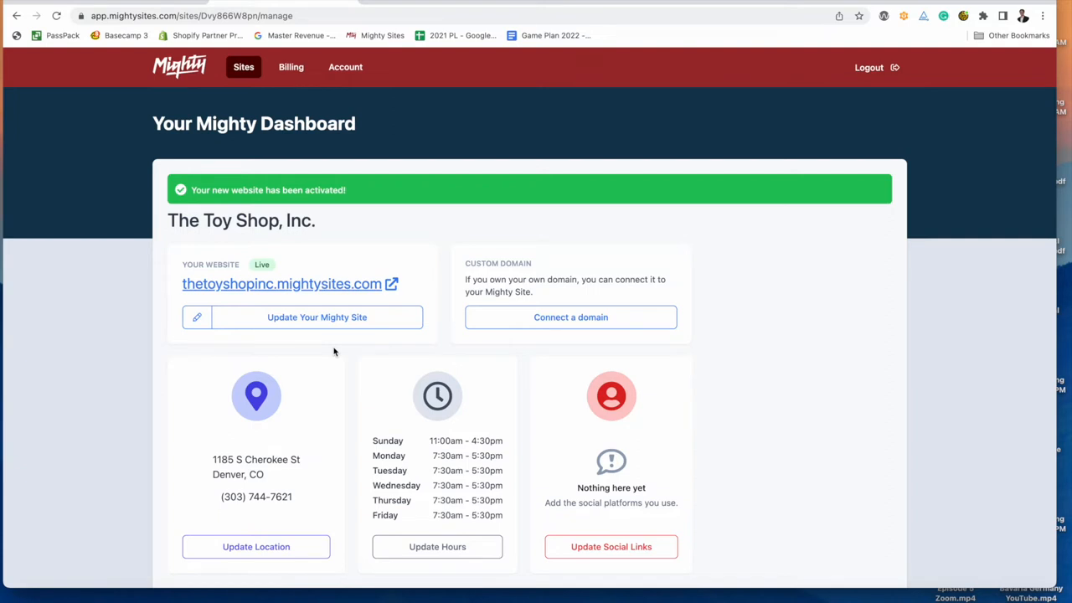
pyautogui.click(316, 316)
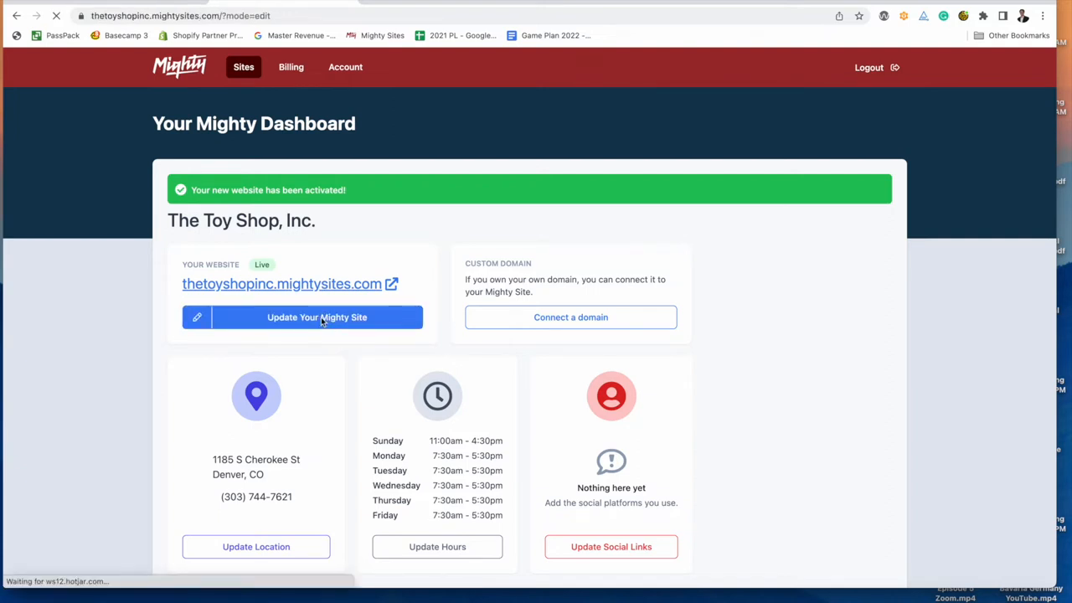
# Scroll through the hero, intro text and image sections in edit mode.
pyautogui.click(316, 316)
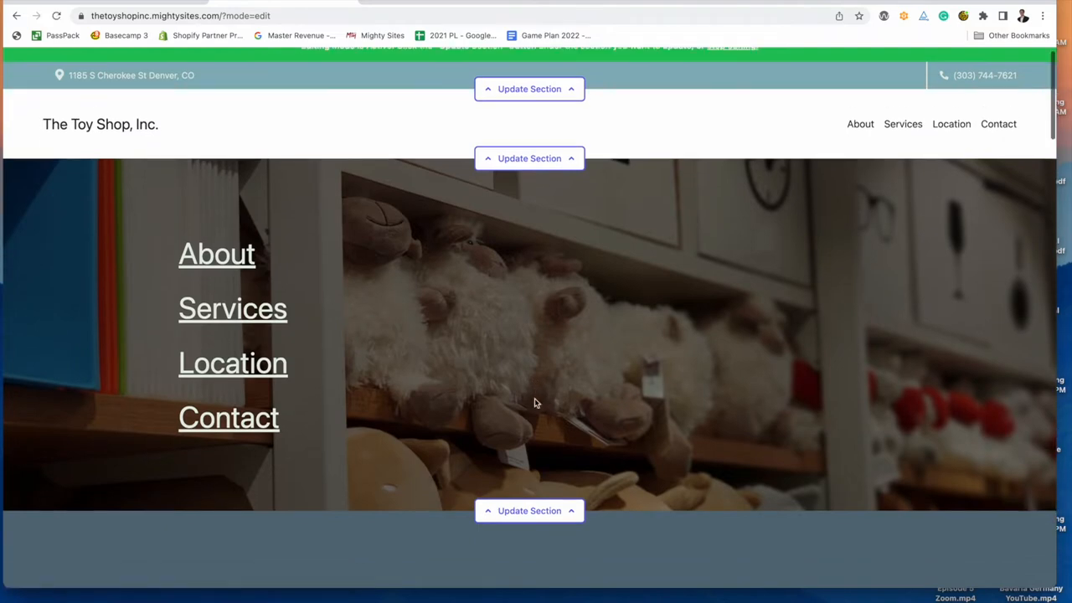
pyautogui.scroll(-3)
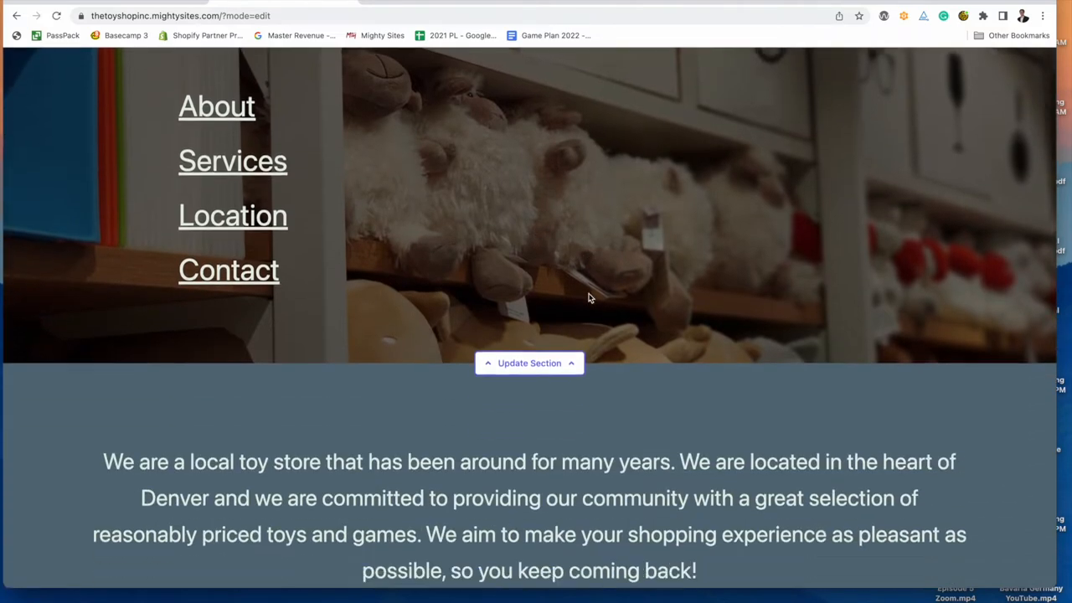
pyautogui.scroll(-3)
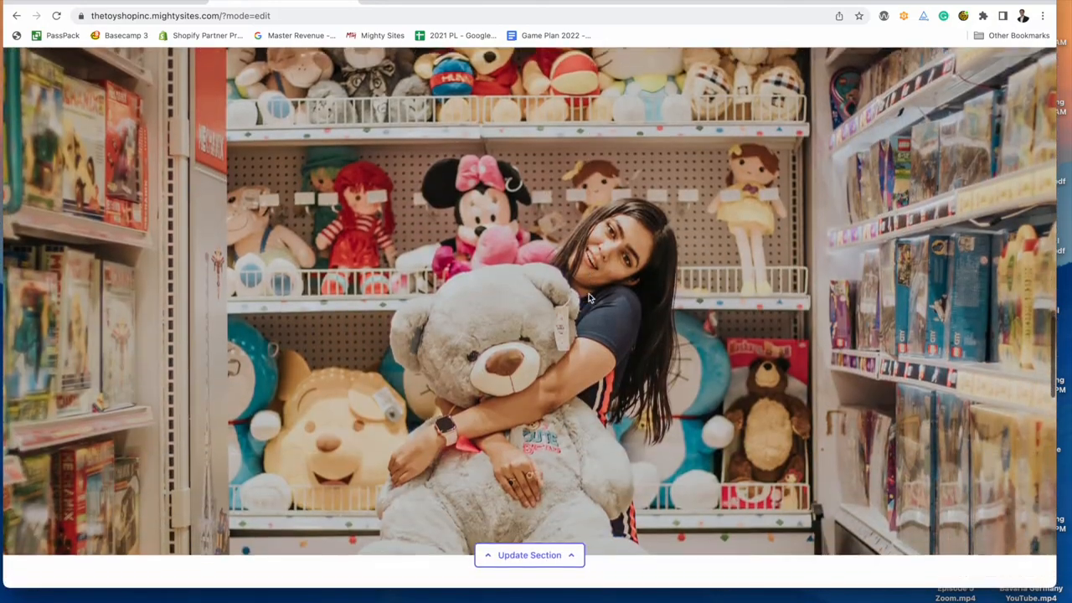
# Save Twitter (MightySitesUSA) and Facebook links in the top bar's social links, then close.
pyautogui.click(530, 555)
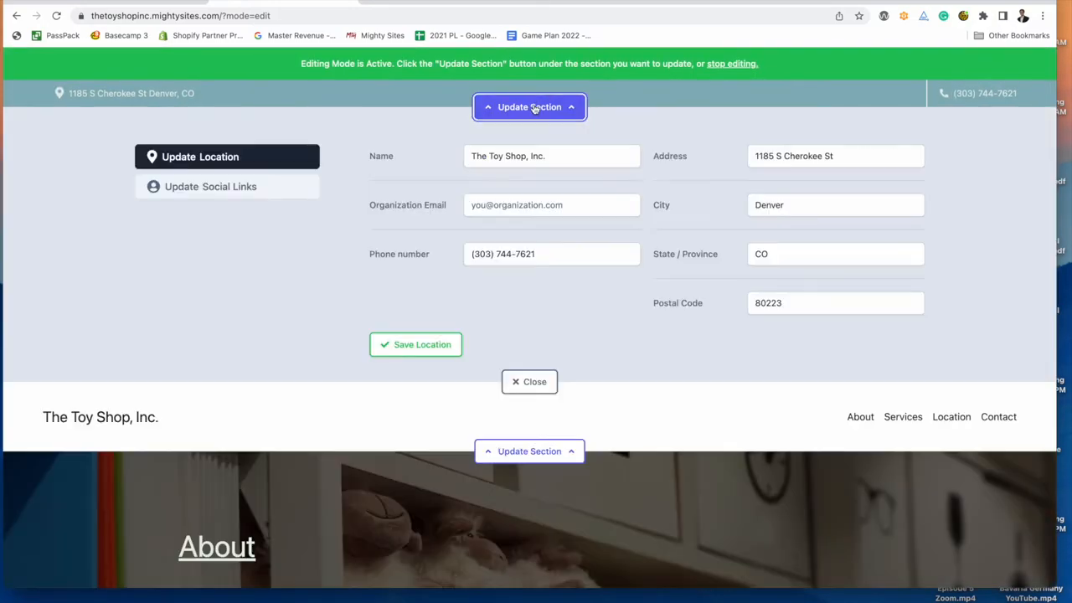
pyautogui.moveTo(333, 208)
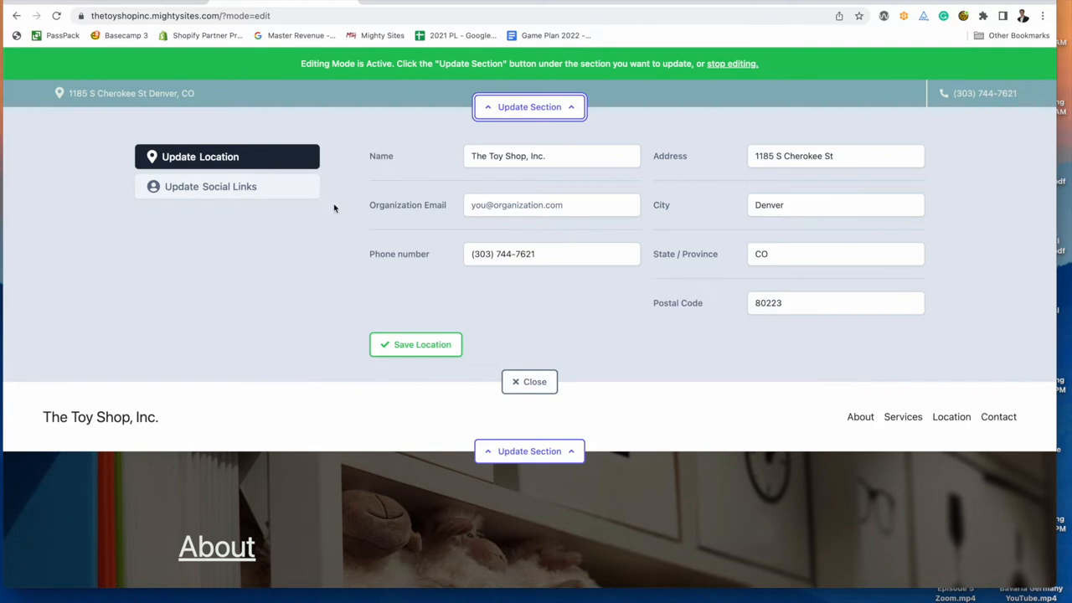
pyautogui.click(211, 186)
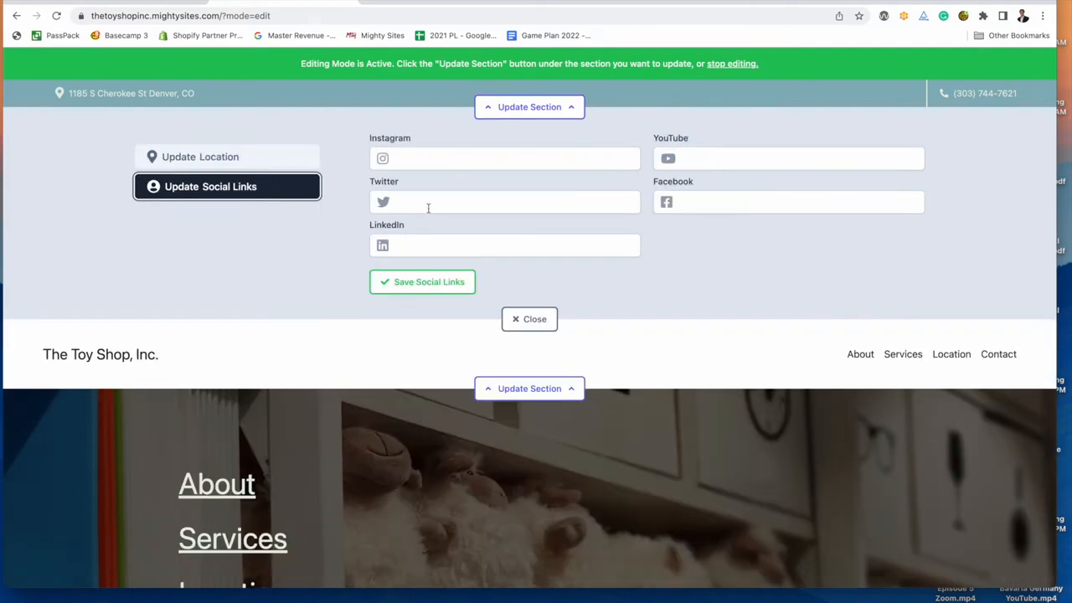
pyautogui.write('https://twitter.com/MightySitesUSA')
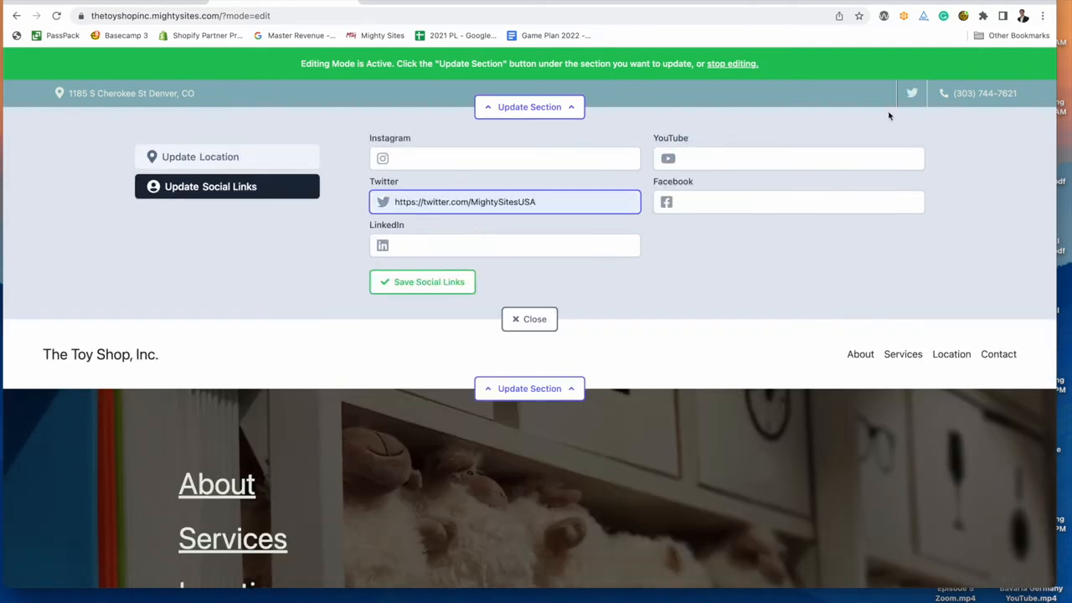
pyautogui.write('https://www.facebook.com/HerrerasApplianceSalesandServ')
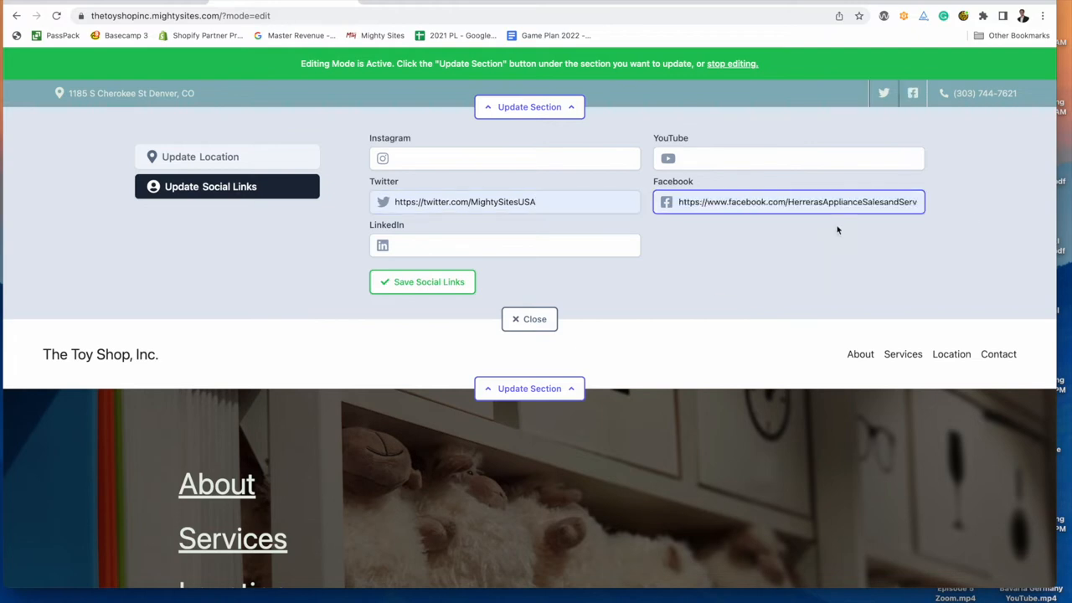
pyautogui.moveTo(912, 93)
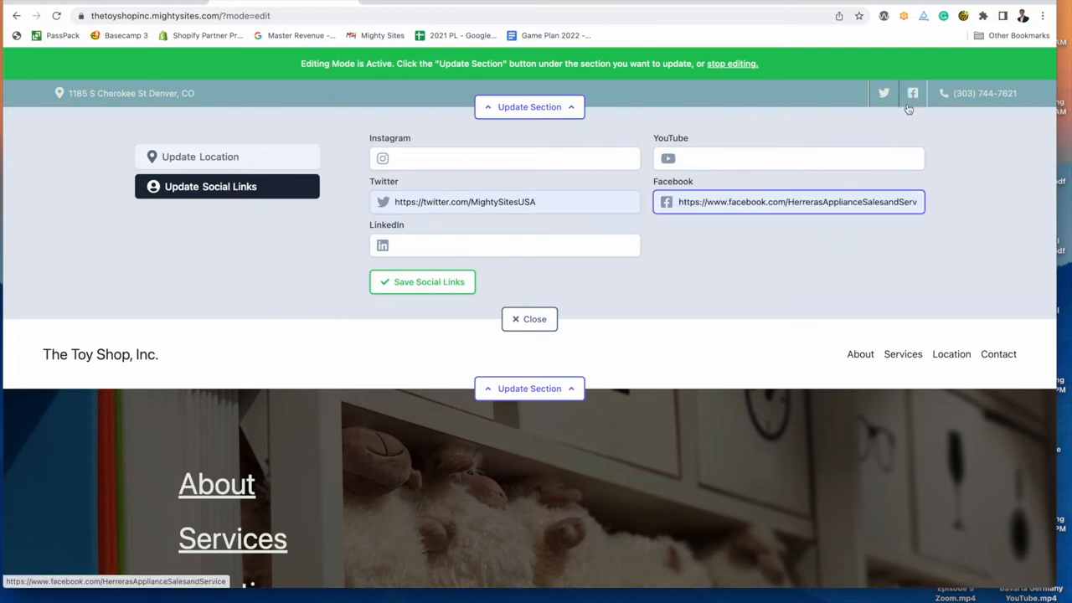
pyautogui.click(199, 156)
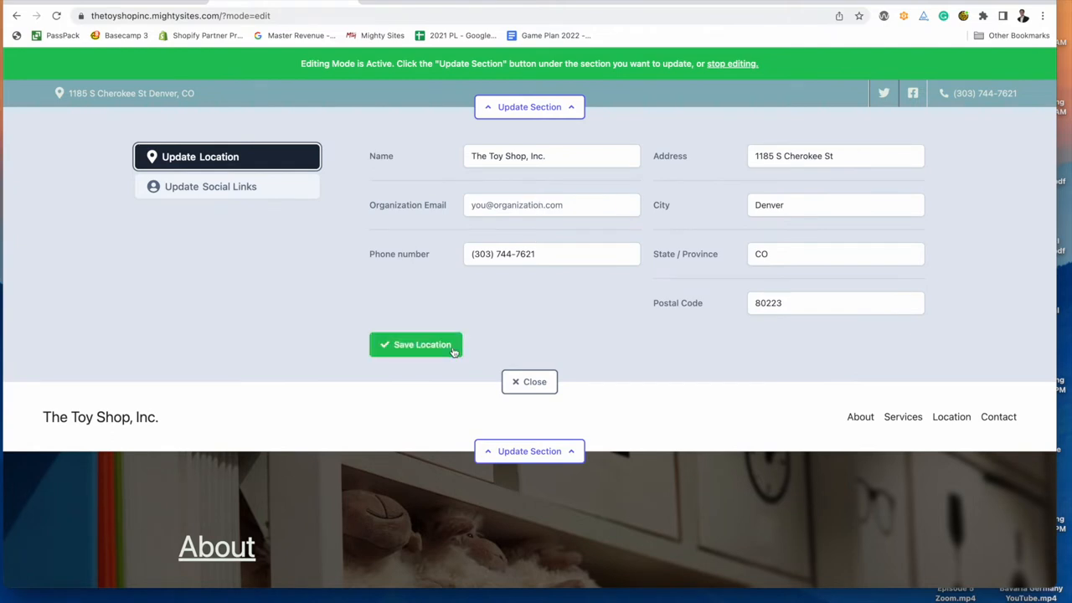
pyautogui.click(210, 185)
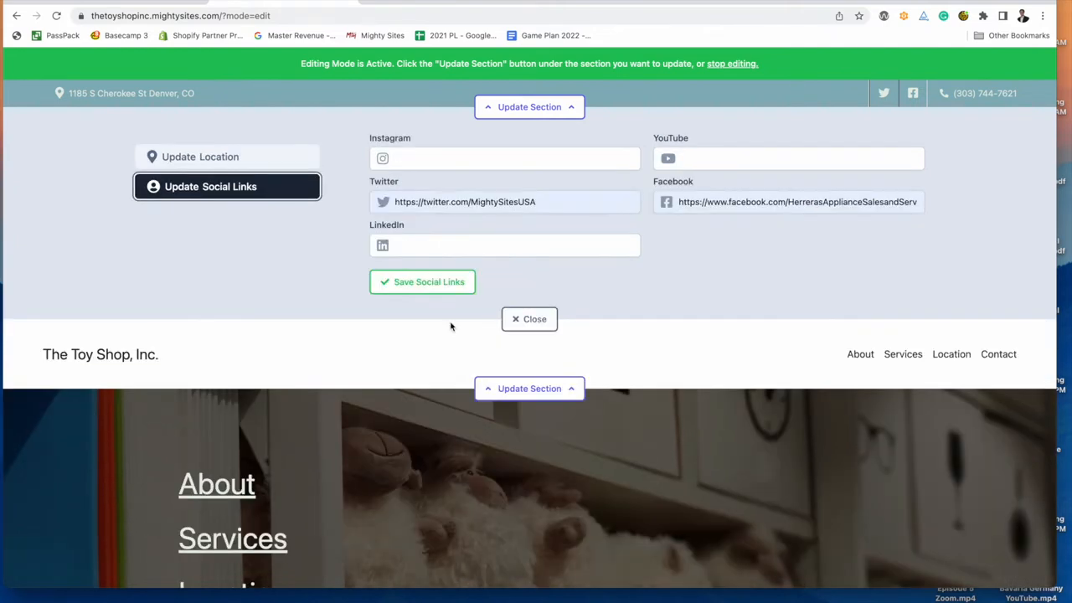
pyautogui.click(529, 318)
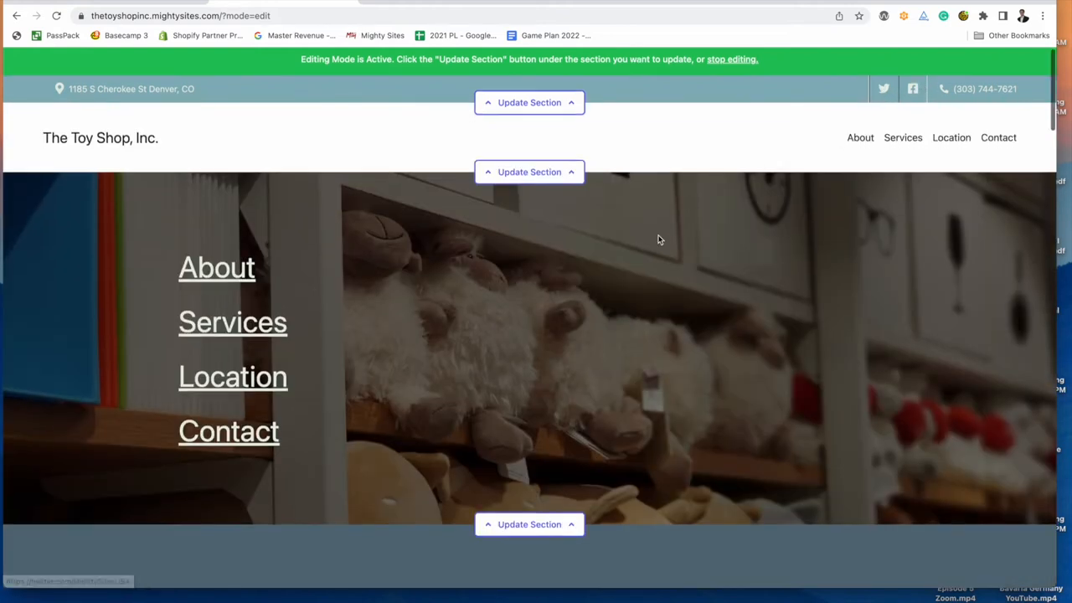
# Check the hero's image browser and menu link picker, cancelling both without changes.
pyautogui.click(529, 171)
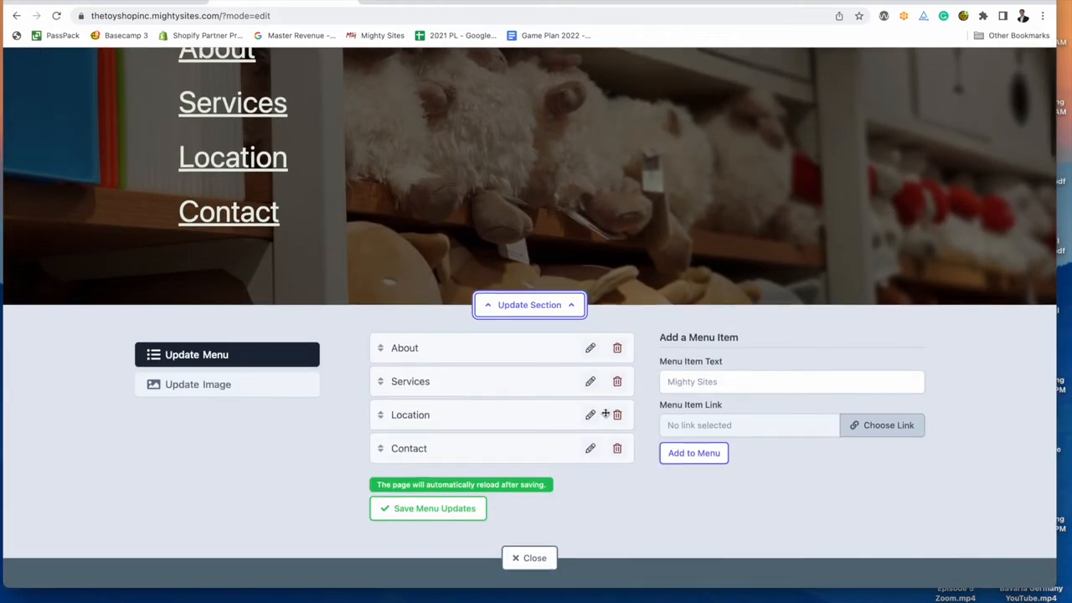
pyautogui.click(198, 384)
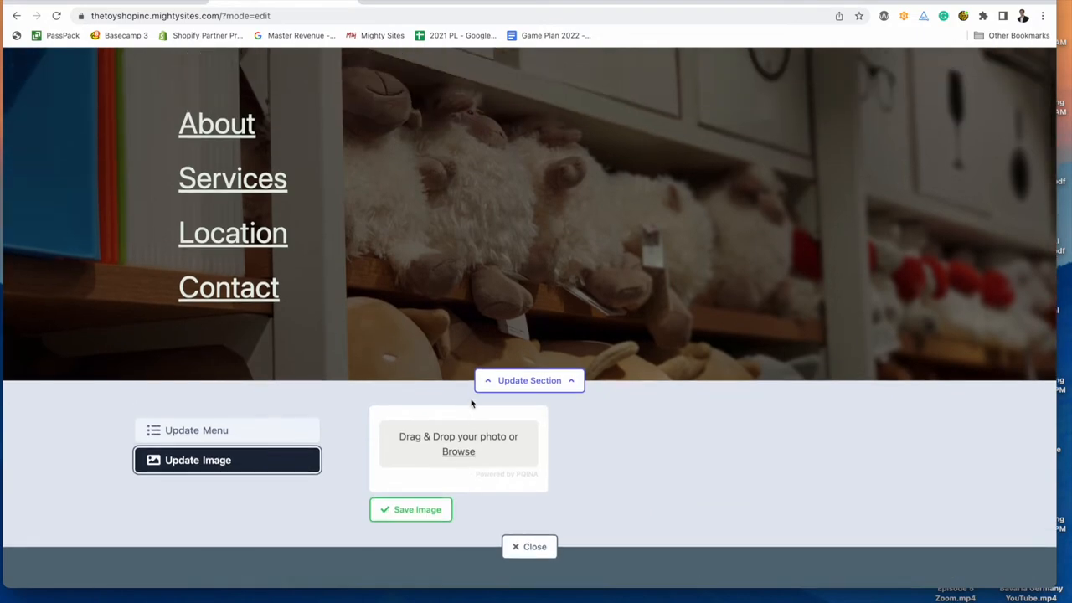
pyautogui.click(458, 451)
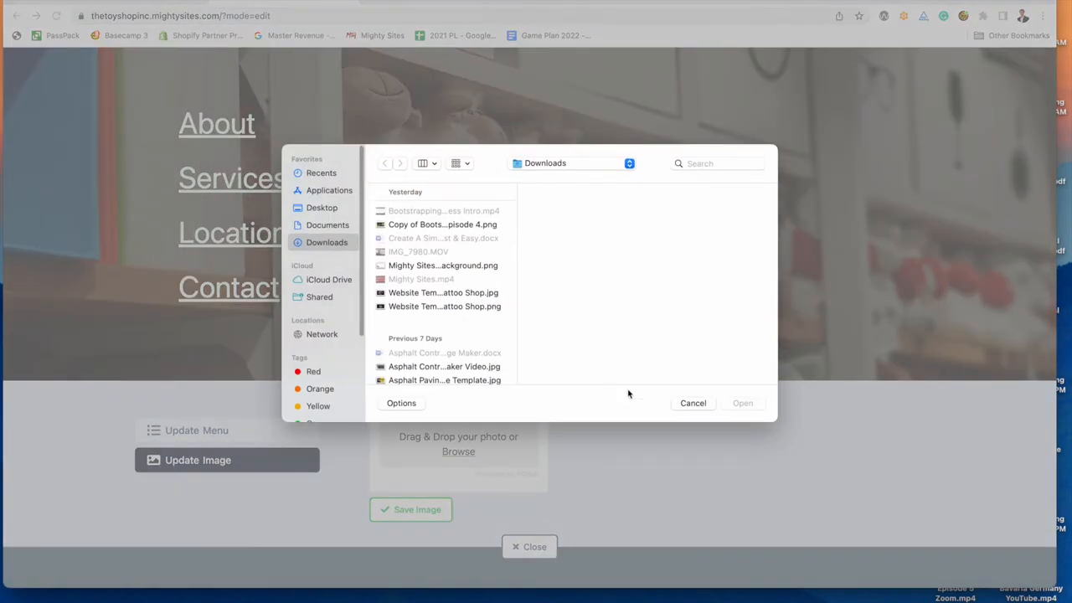
pyautogui.click(692, 403)
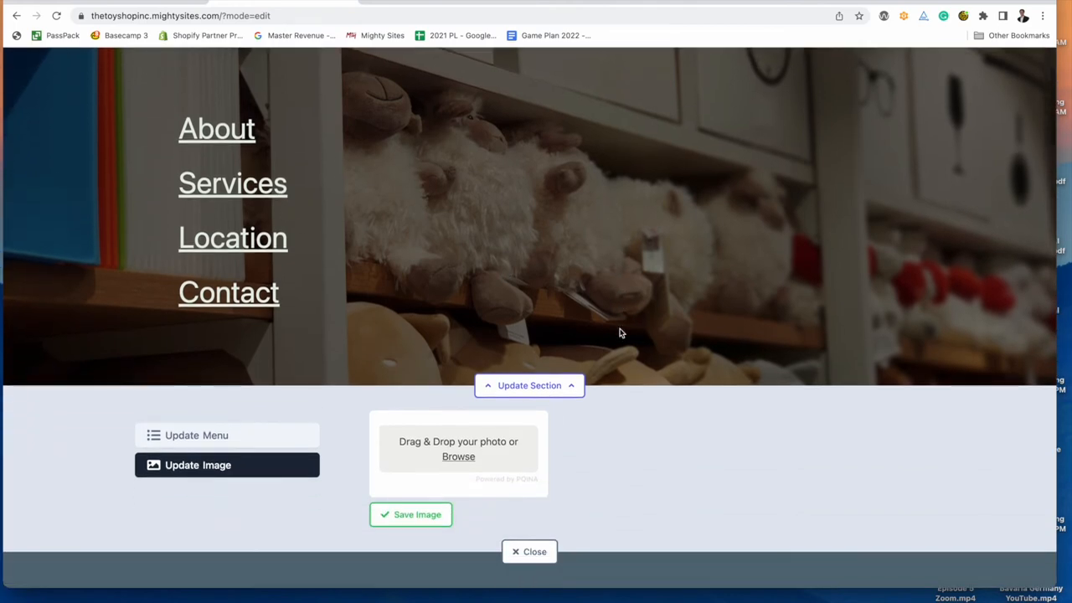
pyautogui.click(195, 435)
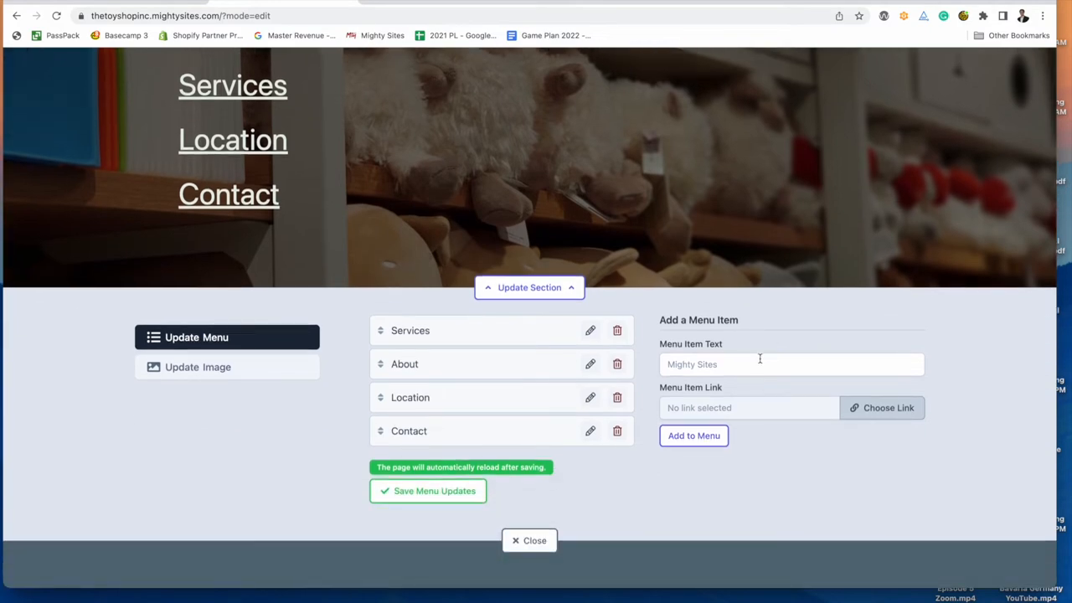
pyautogui.click(881, 408)
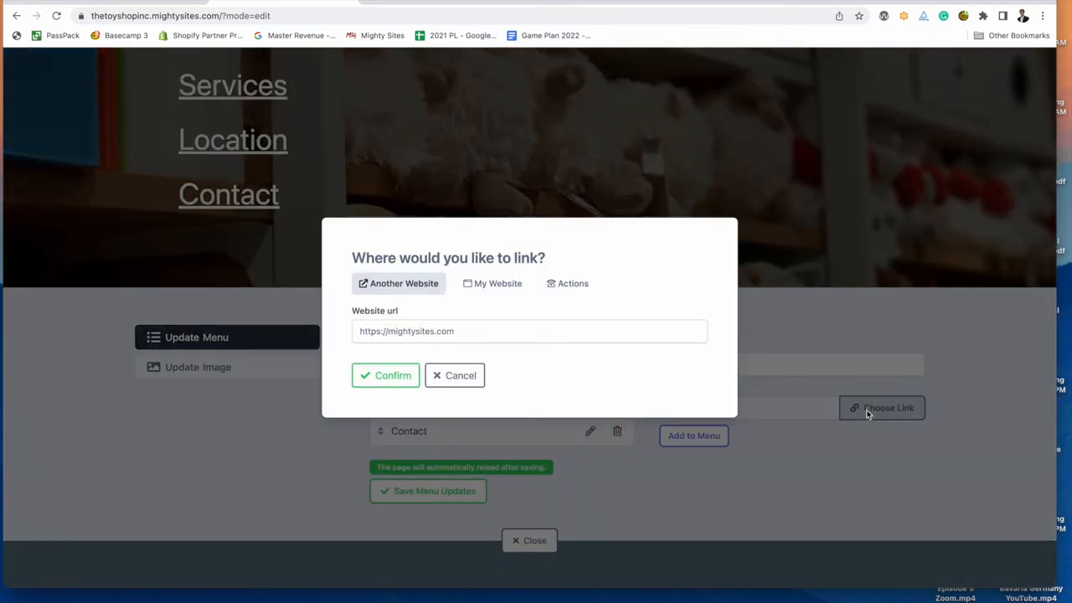
pyautogui.click(454, 375)
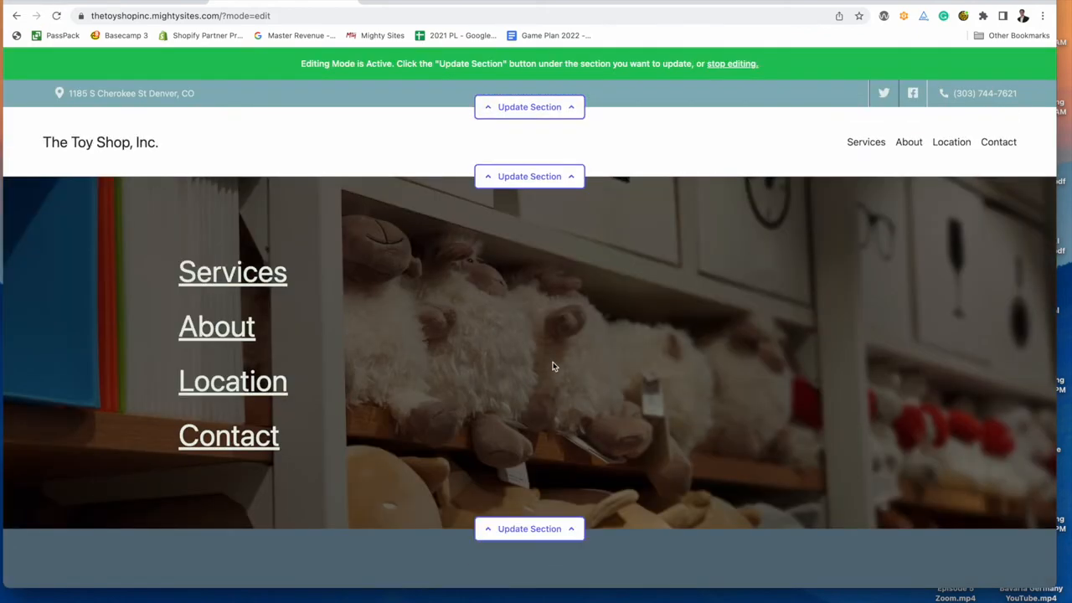
# In the Contact Us section's Copy, type a trial 'about my Toy Store.' line, then select it for removal.
pyautogui.scroll(-3)
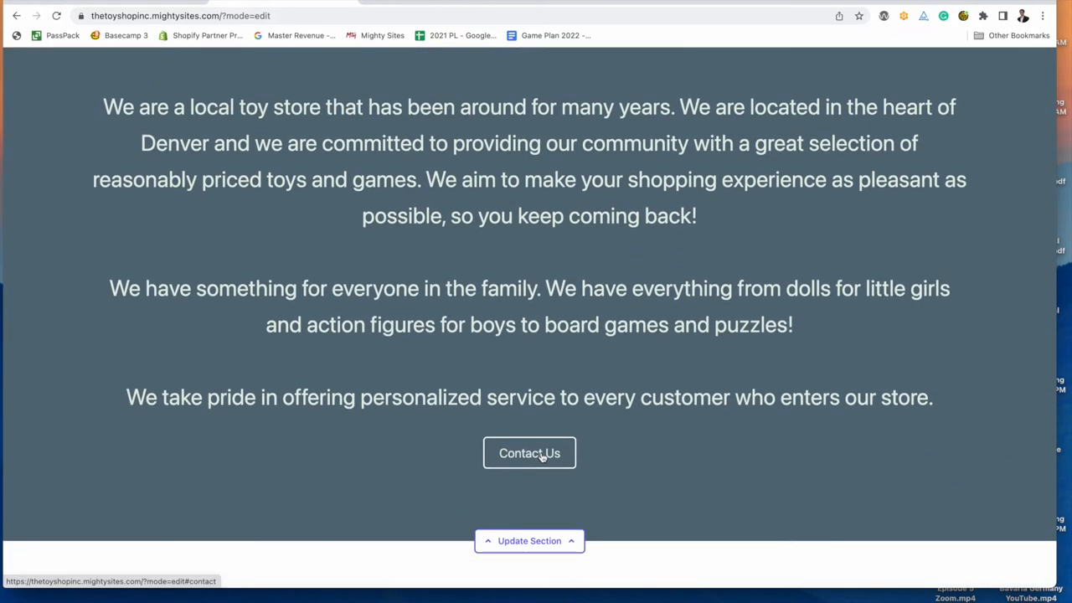
pyautogui.click(528, 540)
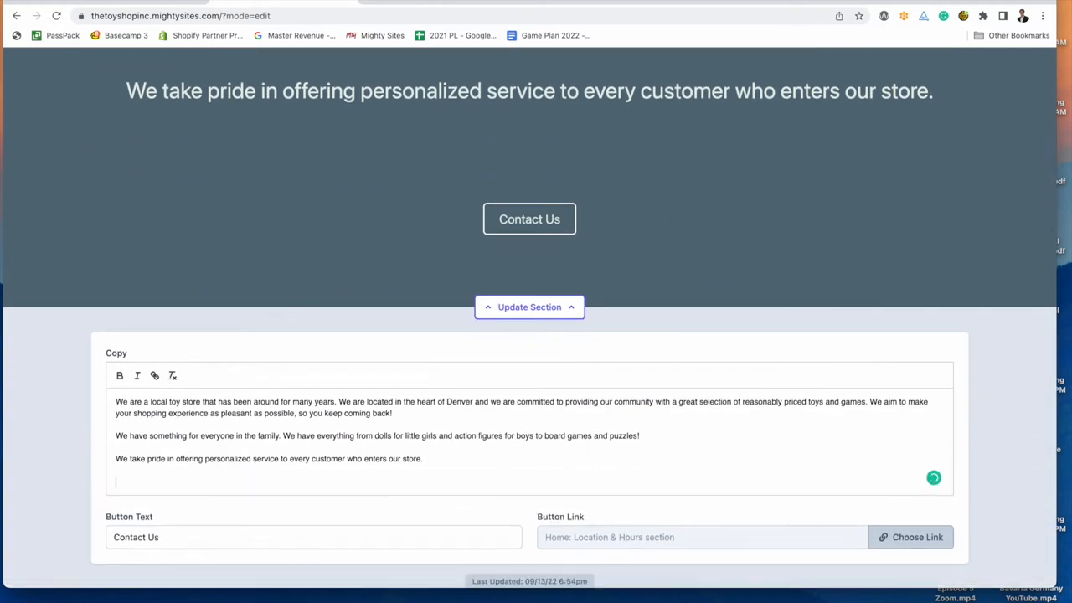
pyautogui.write('This is what I want to say')
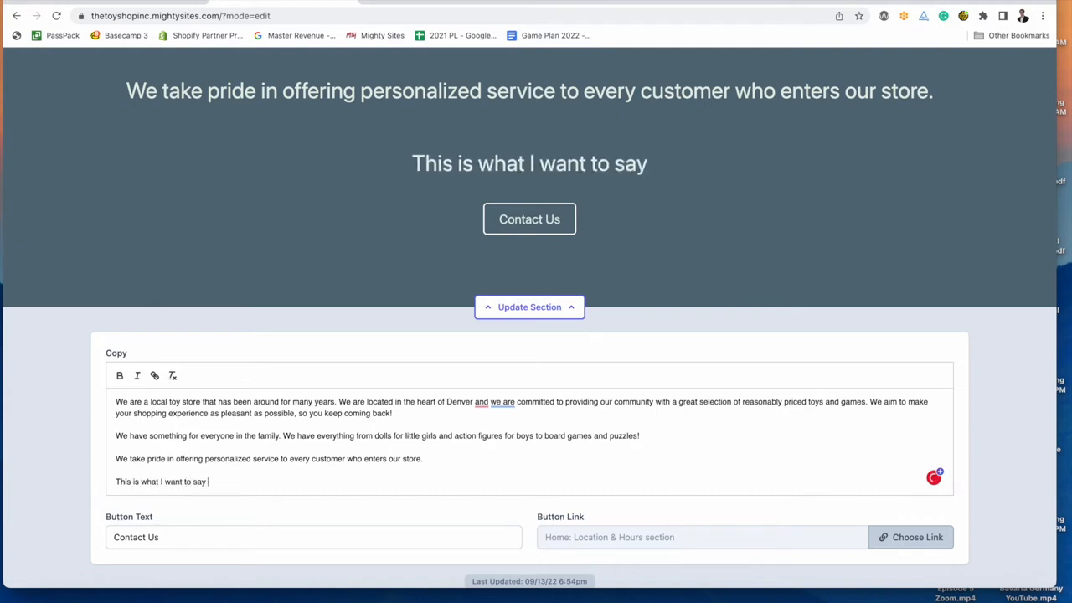
pyautogui.write('about my')
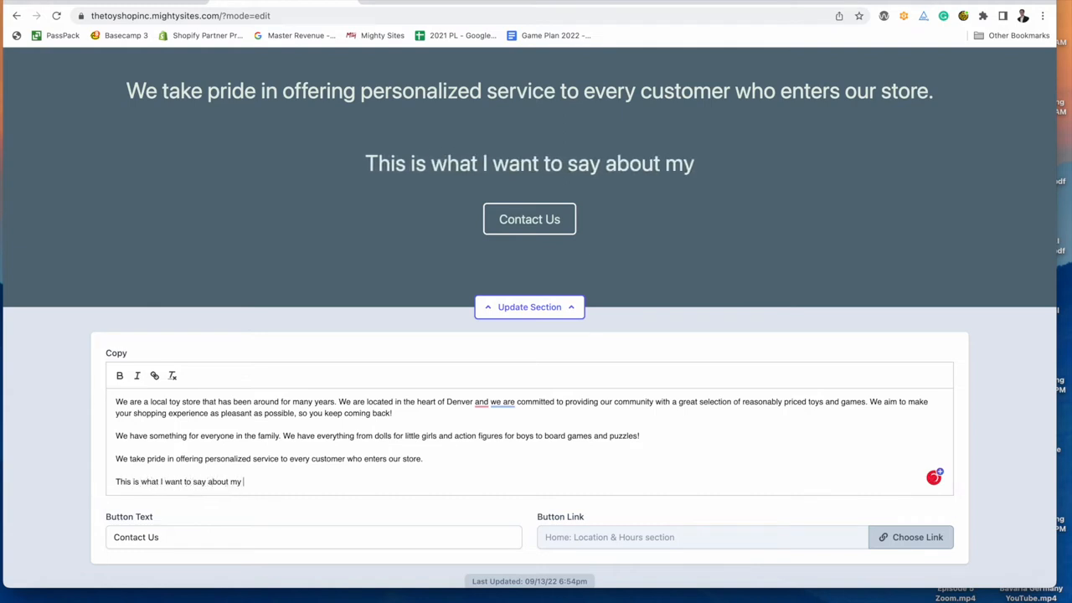
pyautogui.write('Toy Store.')
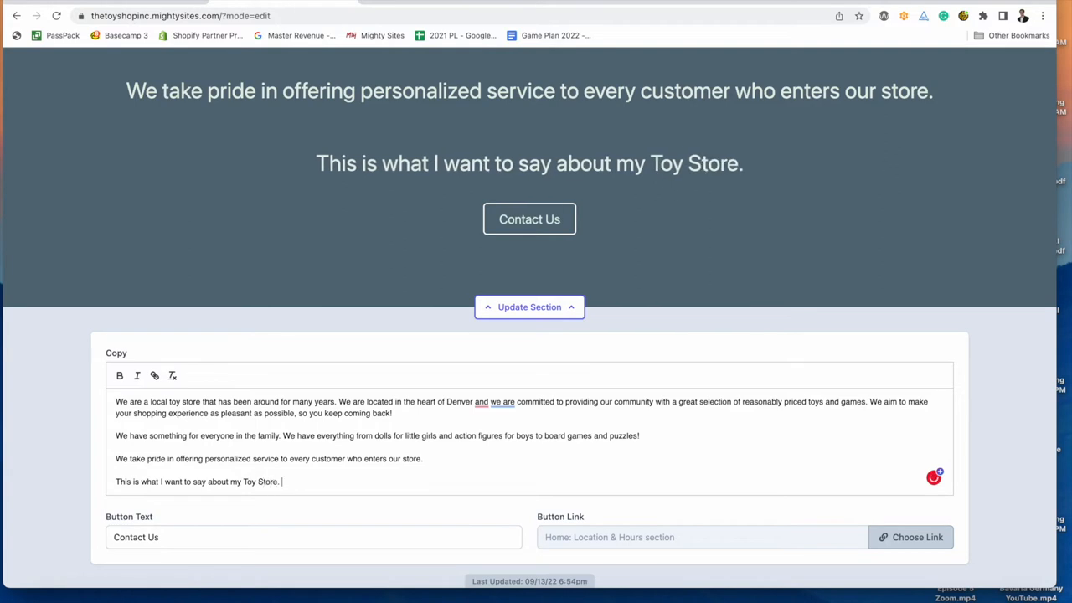
pyautogui.moveTo(209, 481); pyautogui.dragTo(281, 482)
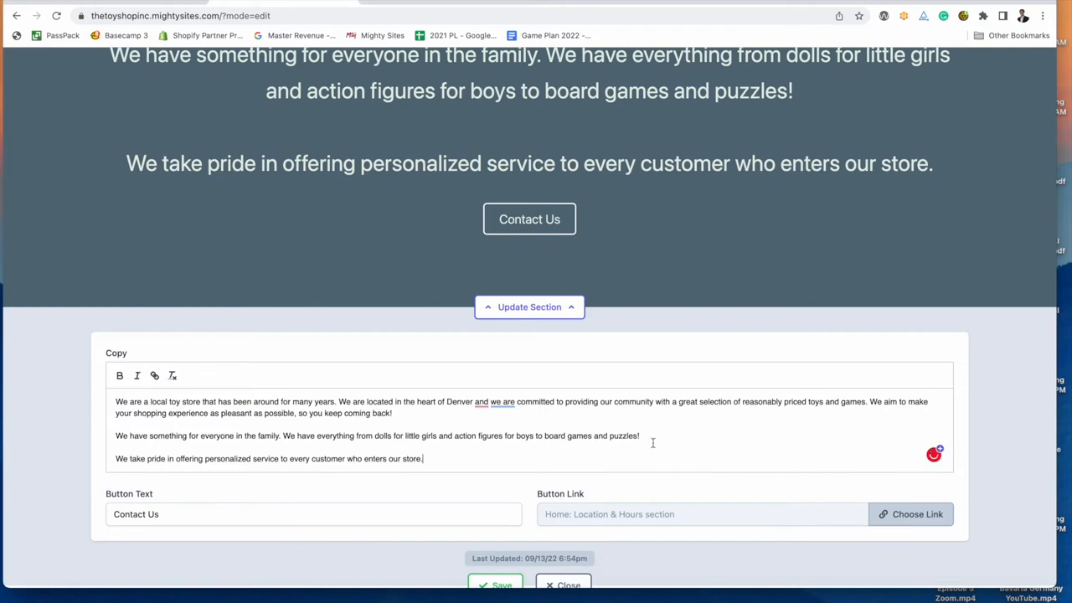
pyautogui.scroll(-3)
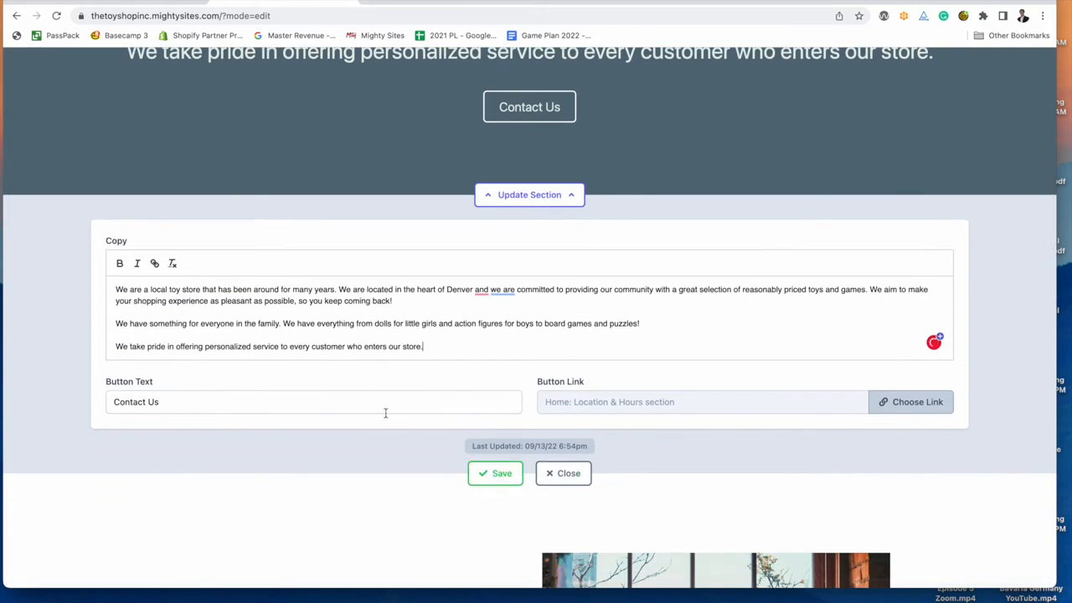
# Browse the button's link tabs, then pick Directions Link for 1185 S Cherokee St.
pyautogui.click(910, 401)
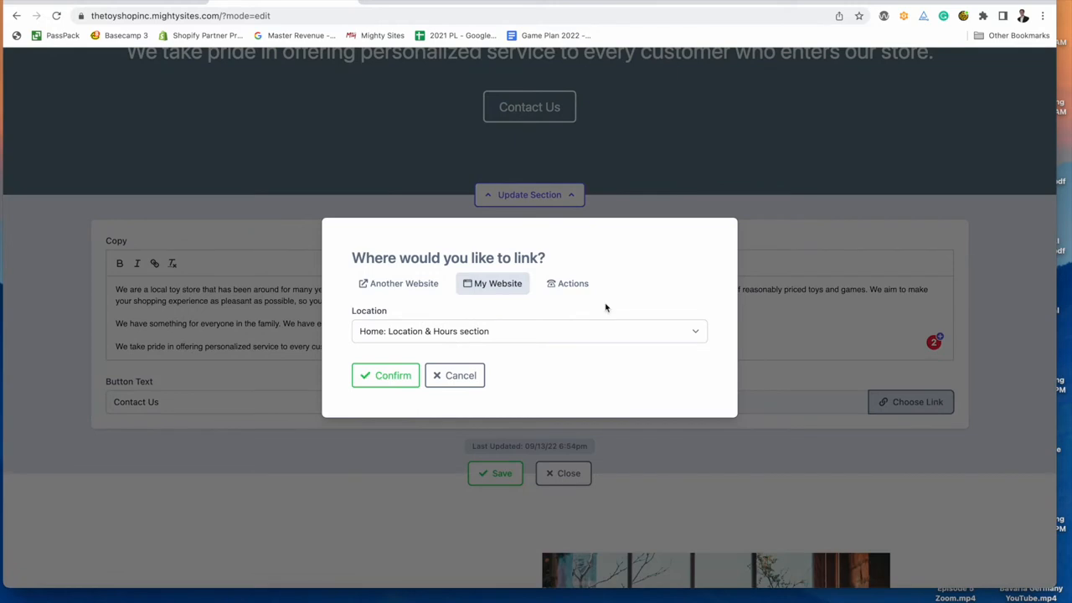
pyautogui.click(572, 283)
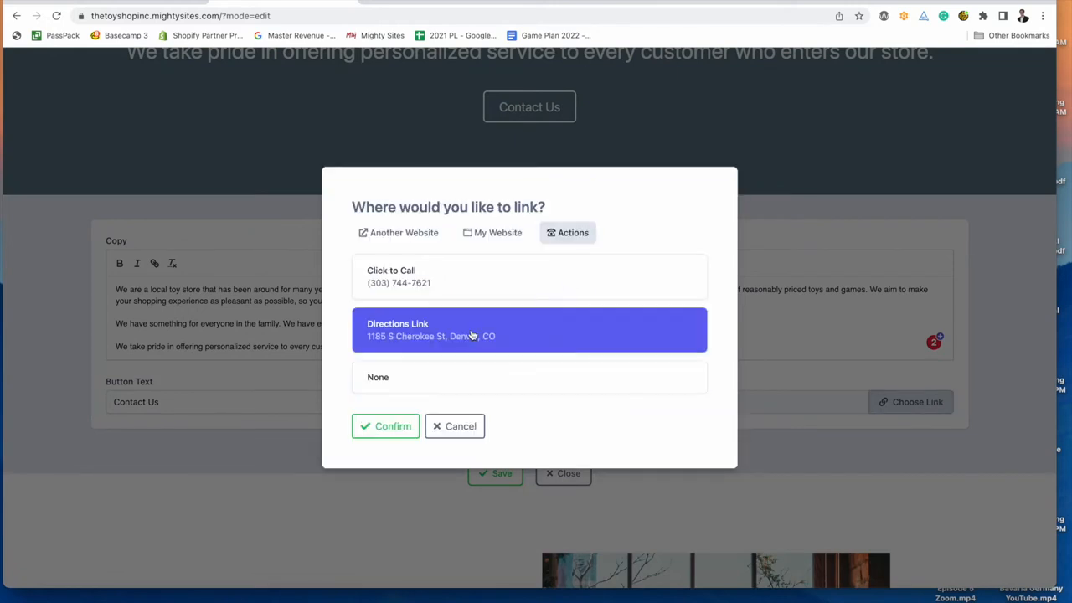
pyautogui.moveTo(415, 354)
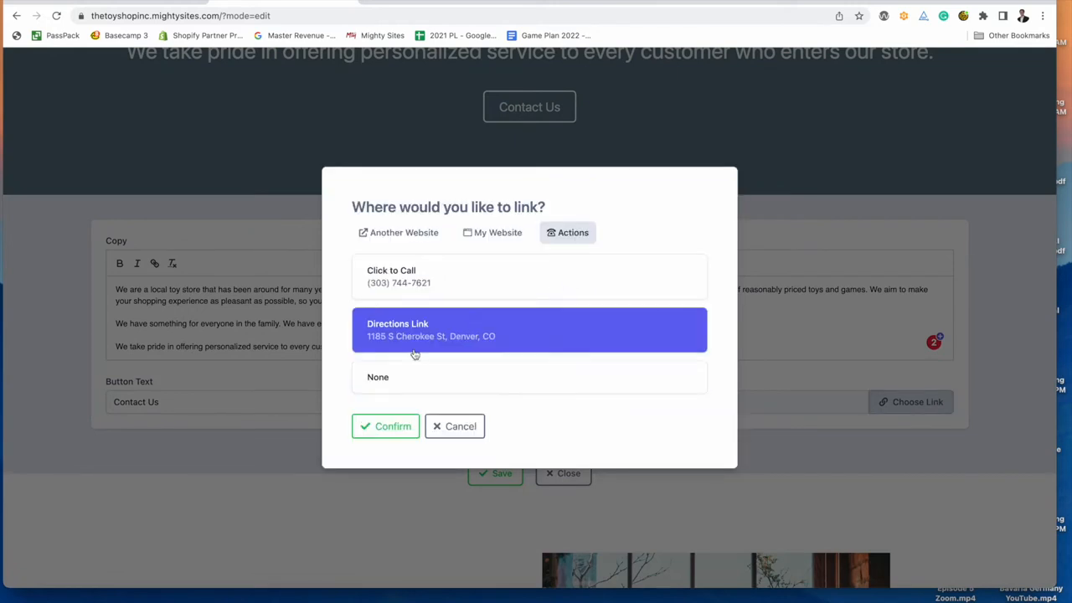
pyautogui.click(529, 276)
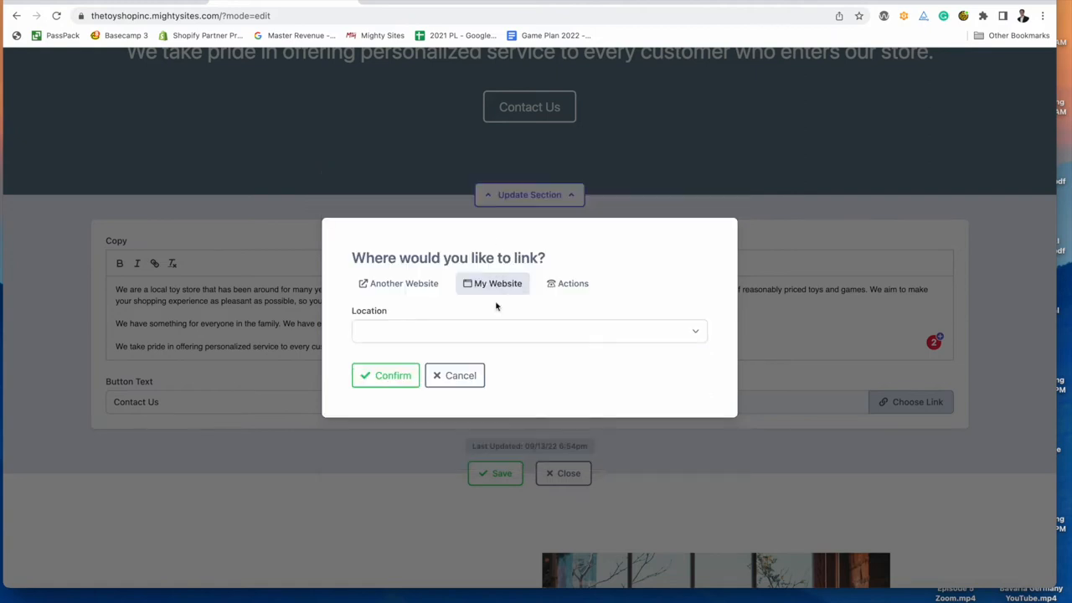
pyautogui.click(528, 331)
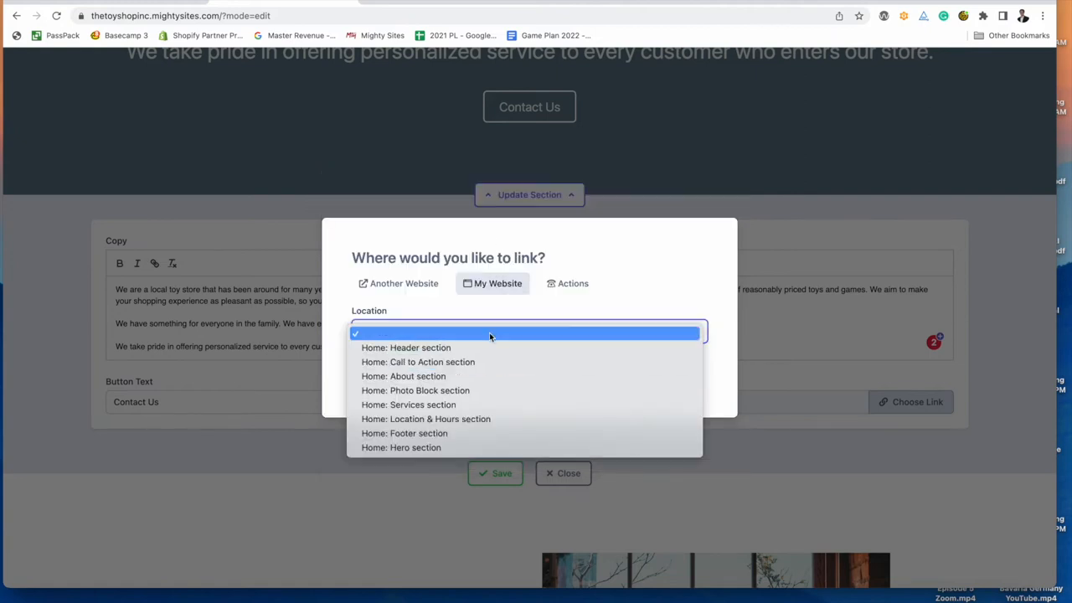
pyautogui.click(404, 283)
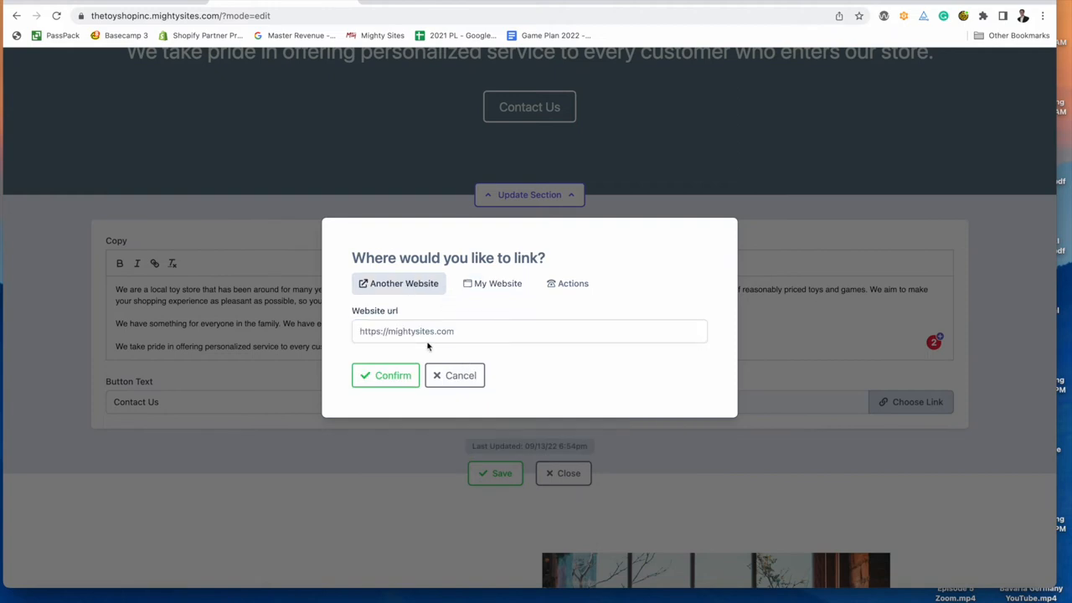
pyautogui.moveTo(560, 302)
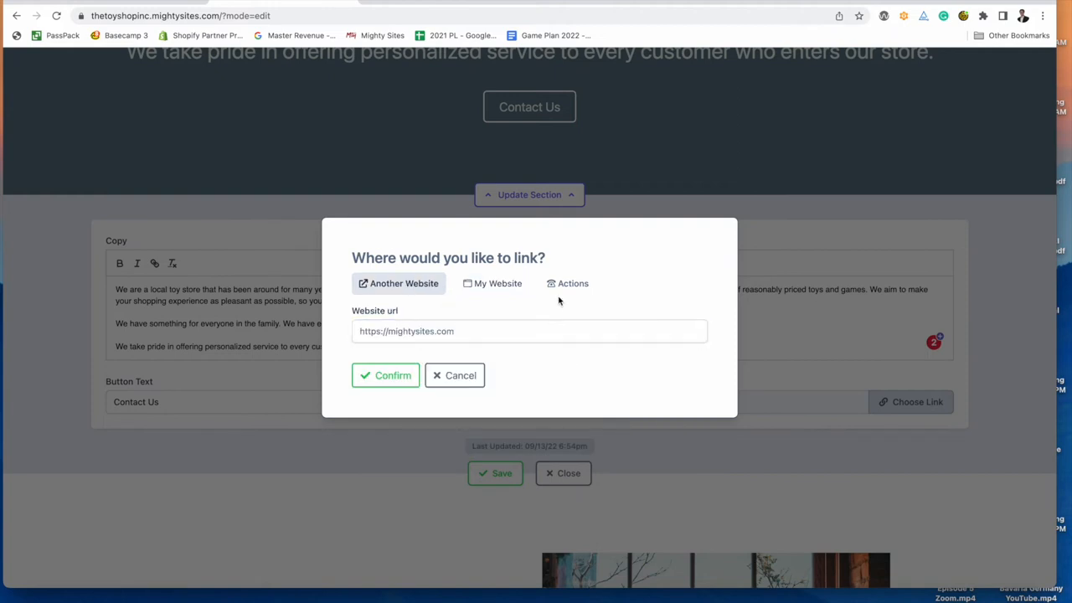
pyautogui.click(567, 283)
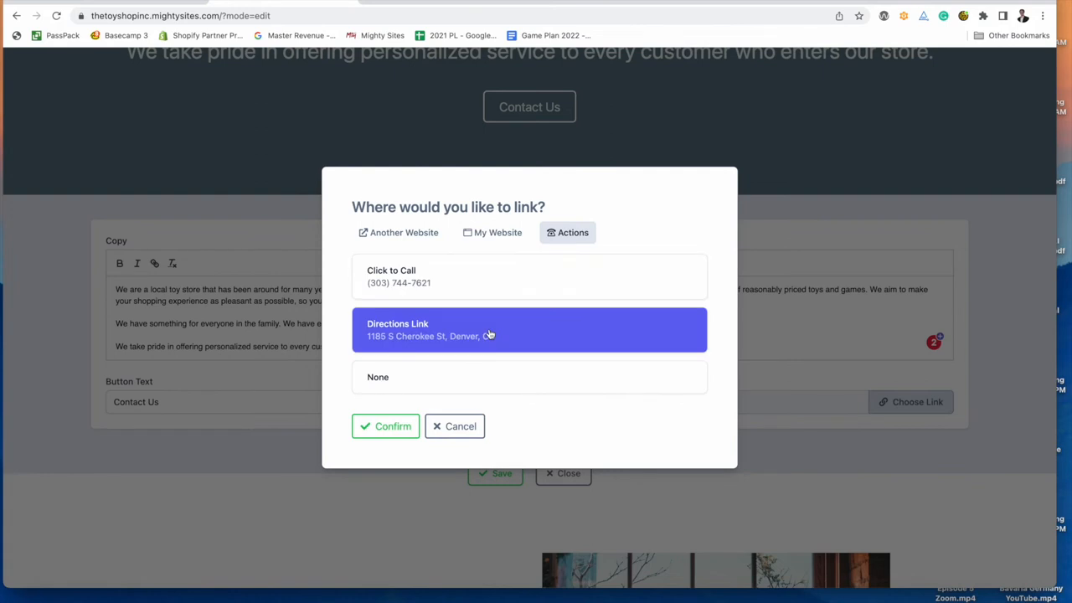
pyautogui.click(385, 425)
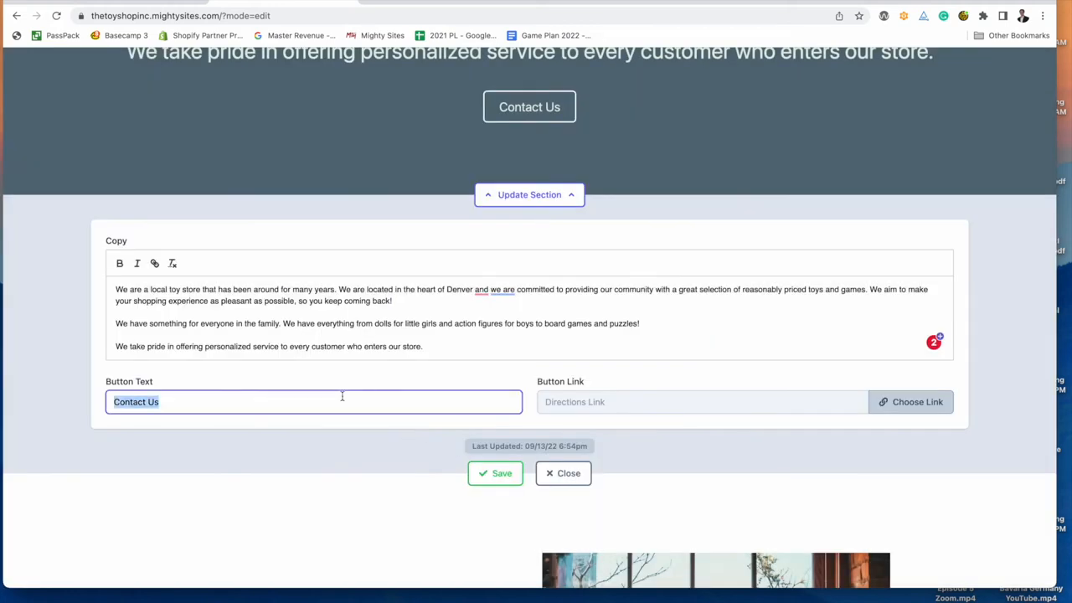
pyautogui.moveTo(515, 116)
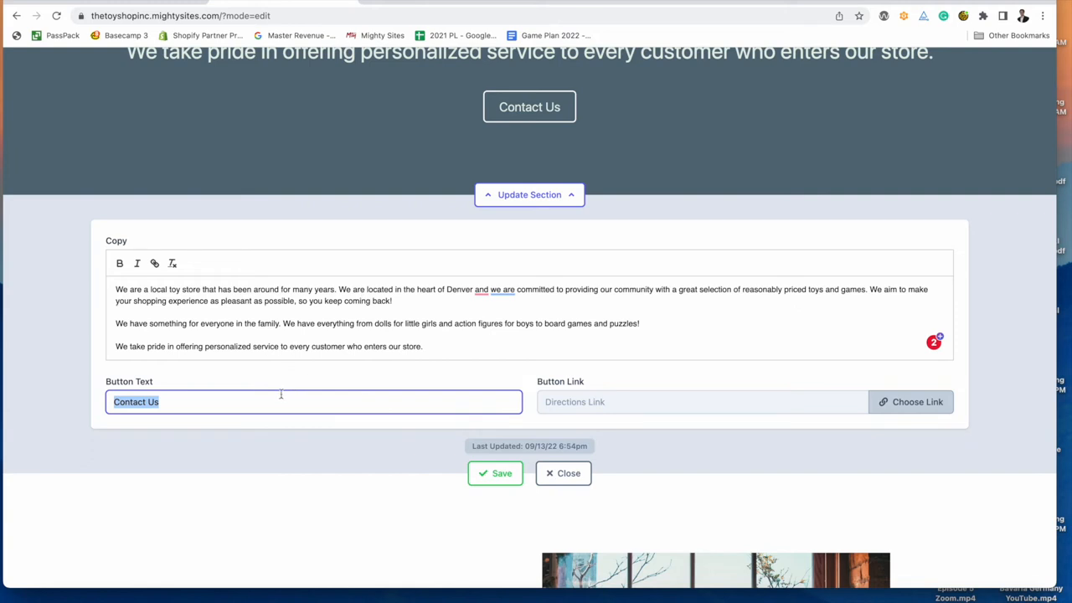
# Change the call-to-action button text to 'Get Directions' and save the section.
pyautogui.write('Get Directions')
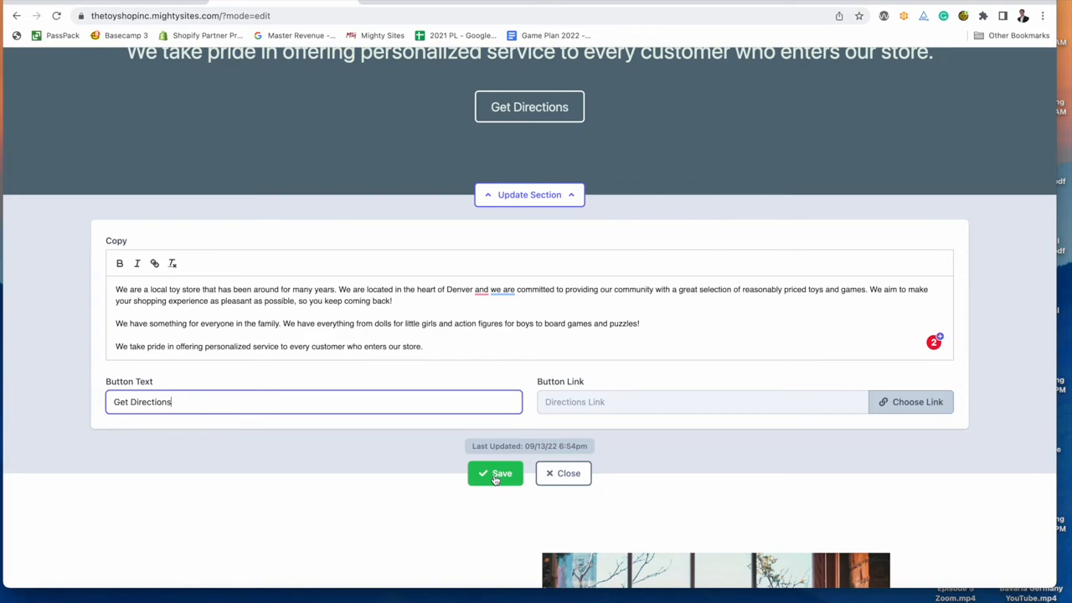
pyautogui.click(495, 473)
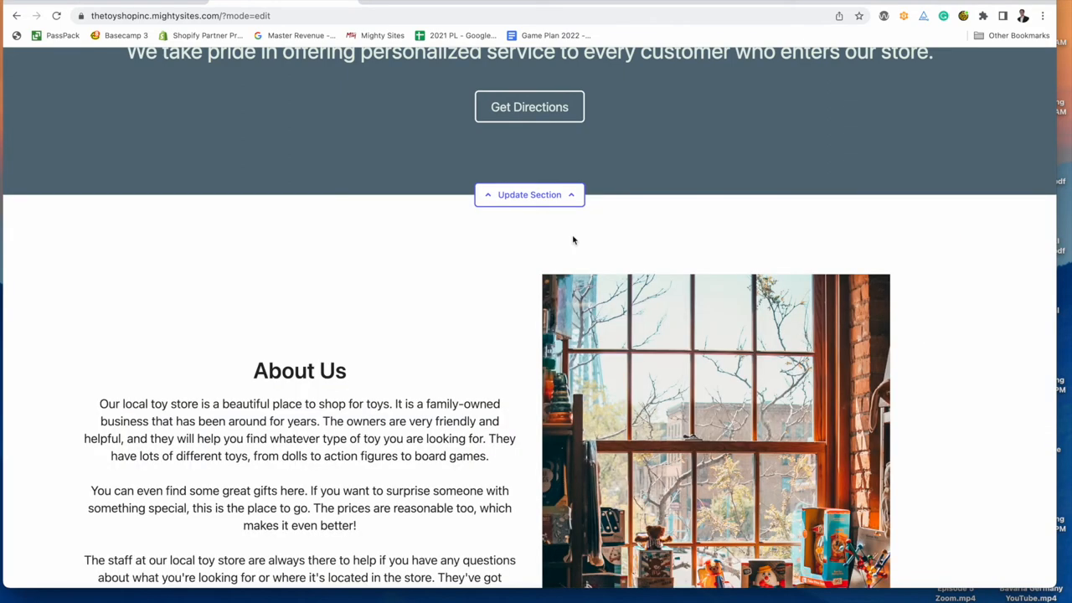
# Review the edited pages and open, then close, the Our Products section editor.
pyautogui.scroll(-3)
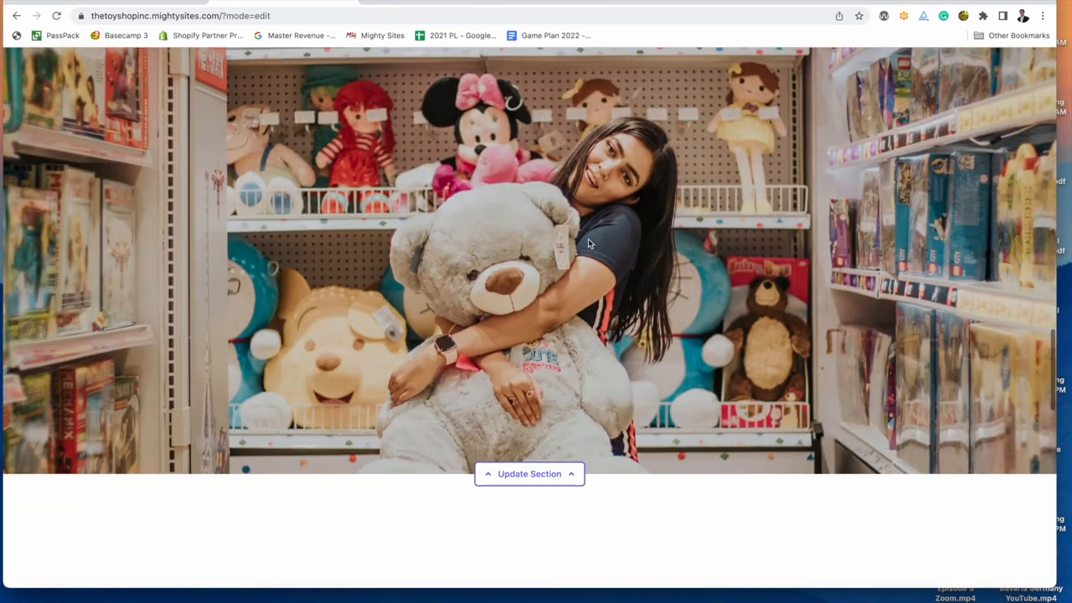
pyautogui.scroll(-3)
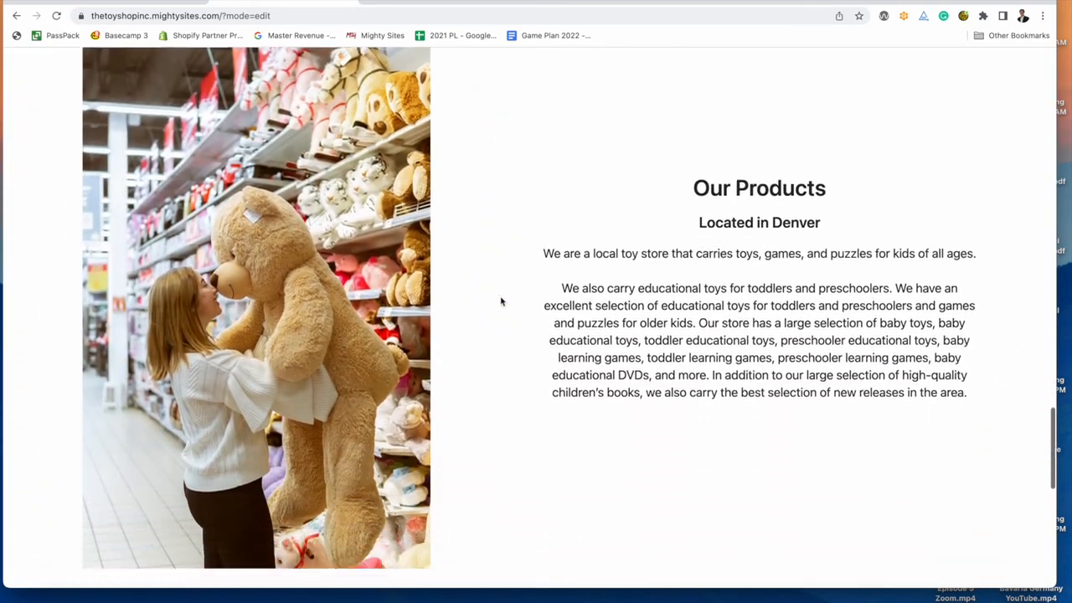
pyautogui.scroll(-3)
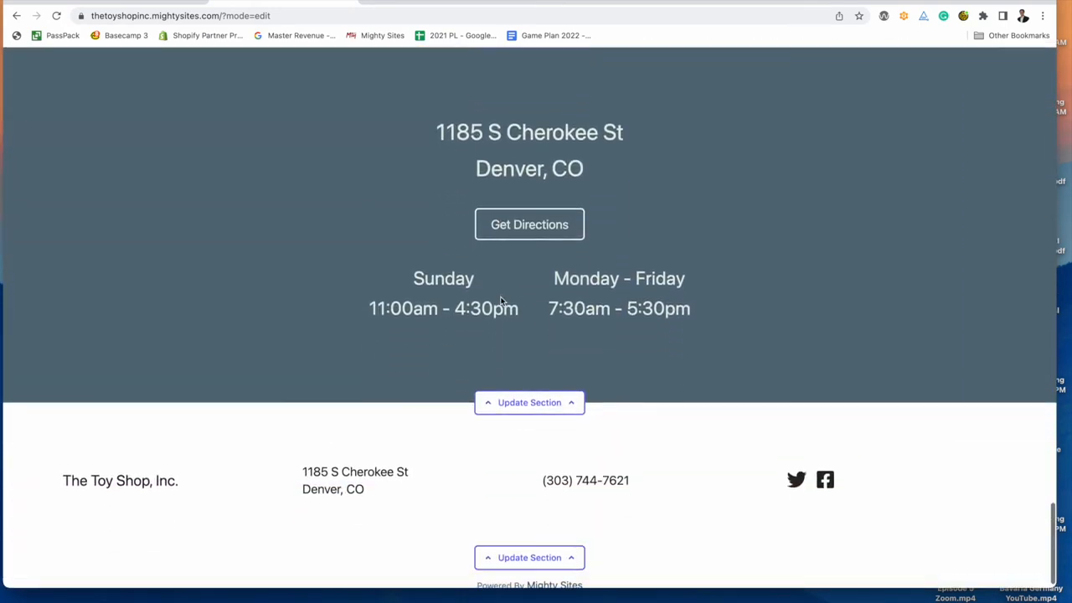
pyautogui.scroll(-3)
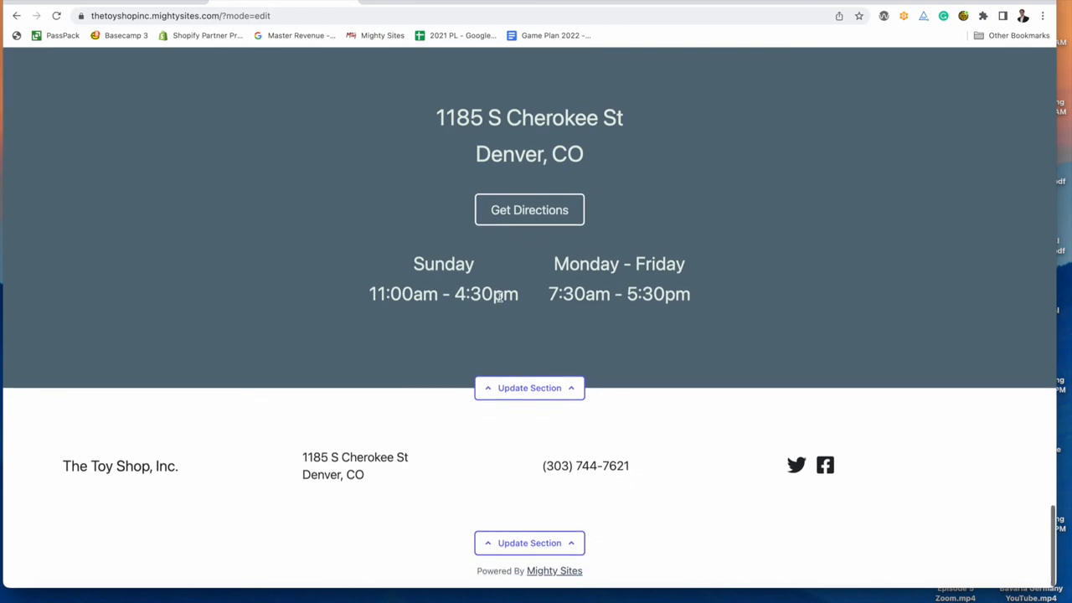
pyautogui.scroll(3)
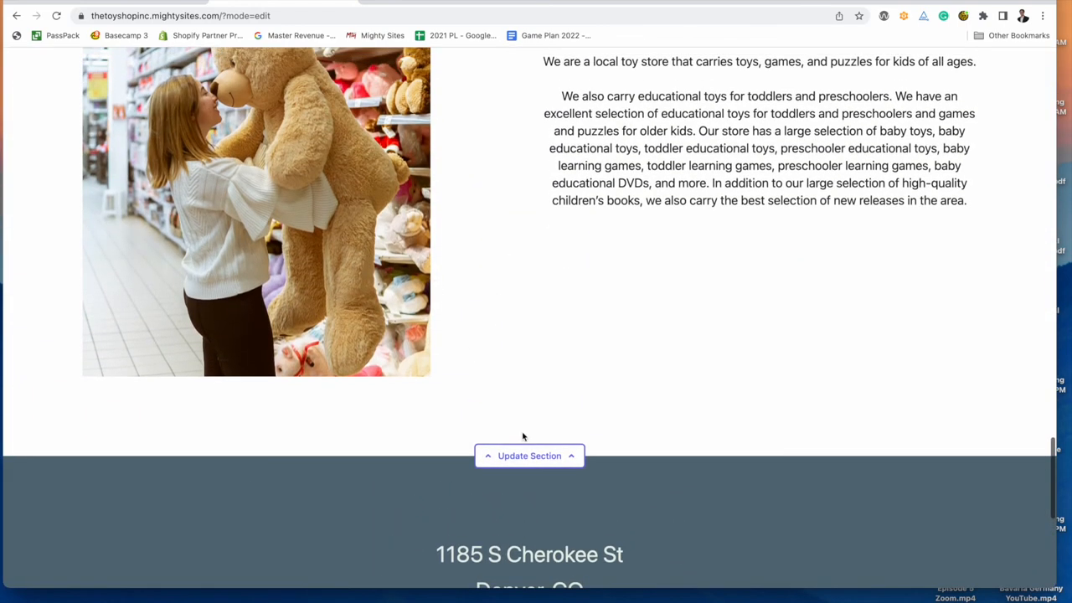
pyautogui.click(529, 455)
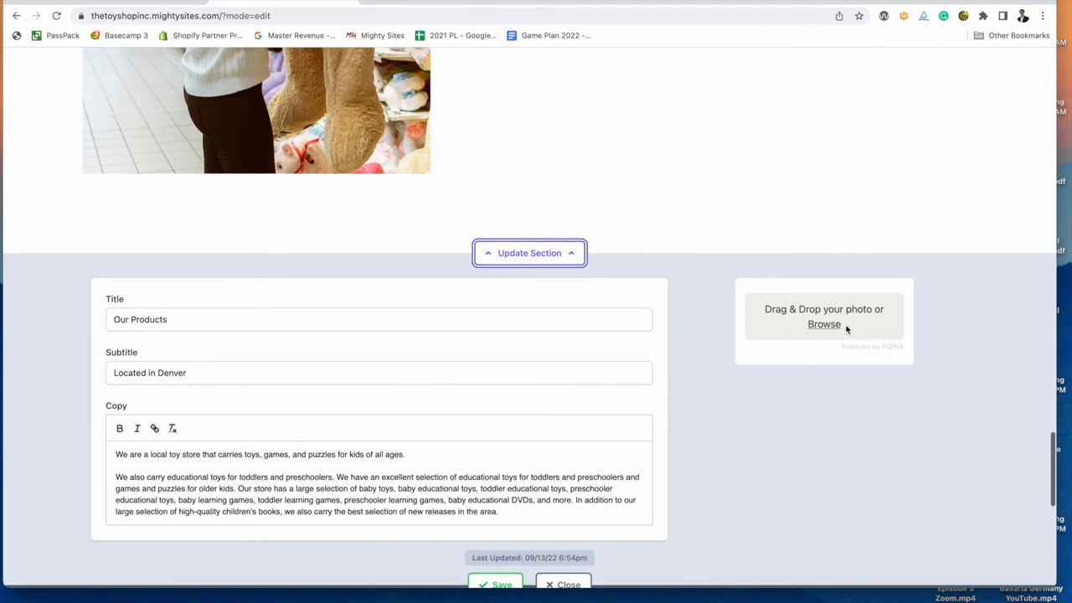
pyautogui.click(823, 324)
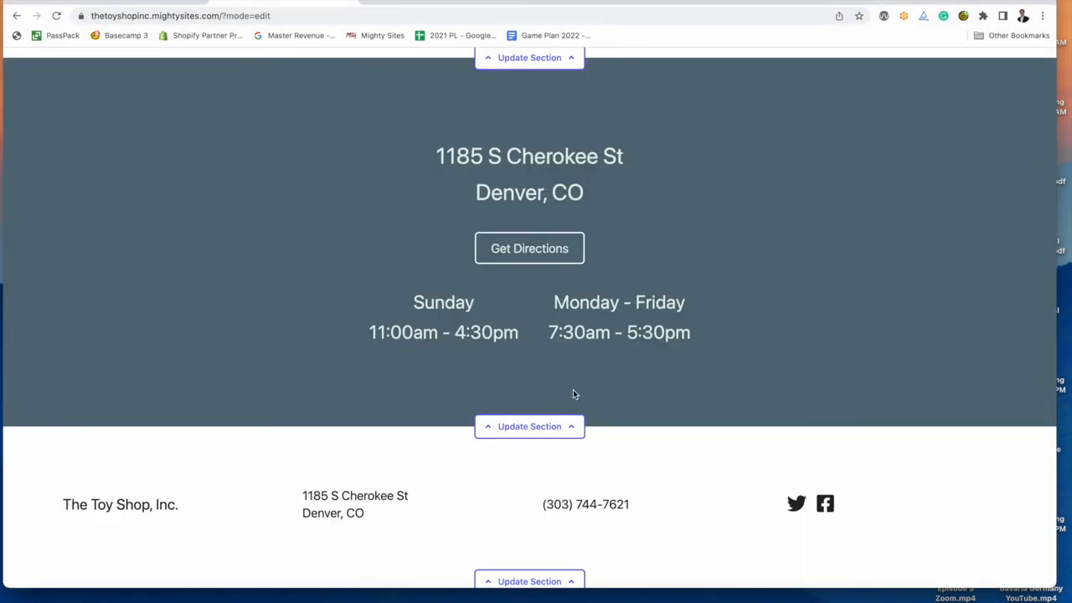
# Stop editing, return to the Site Dashboard, and start connecting a domain.
pyautogui.scroll(3)
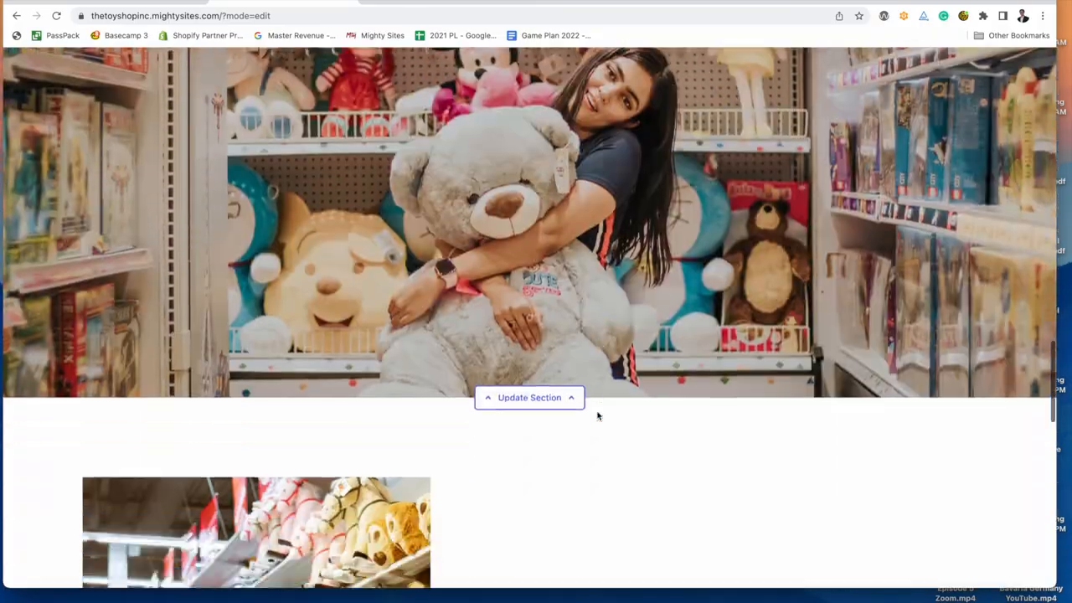
pyautogui.scroll(-3)
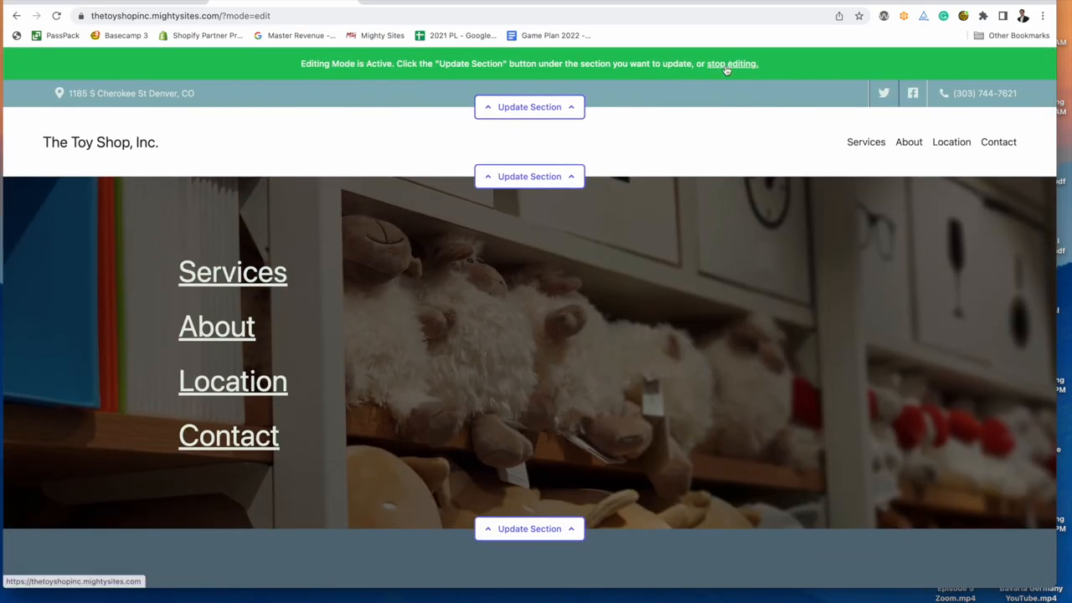
pyautogui.click(731, 64)
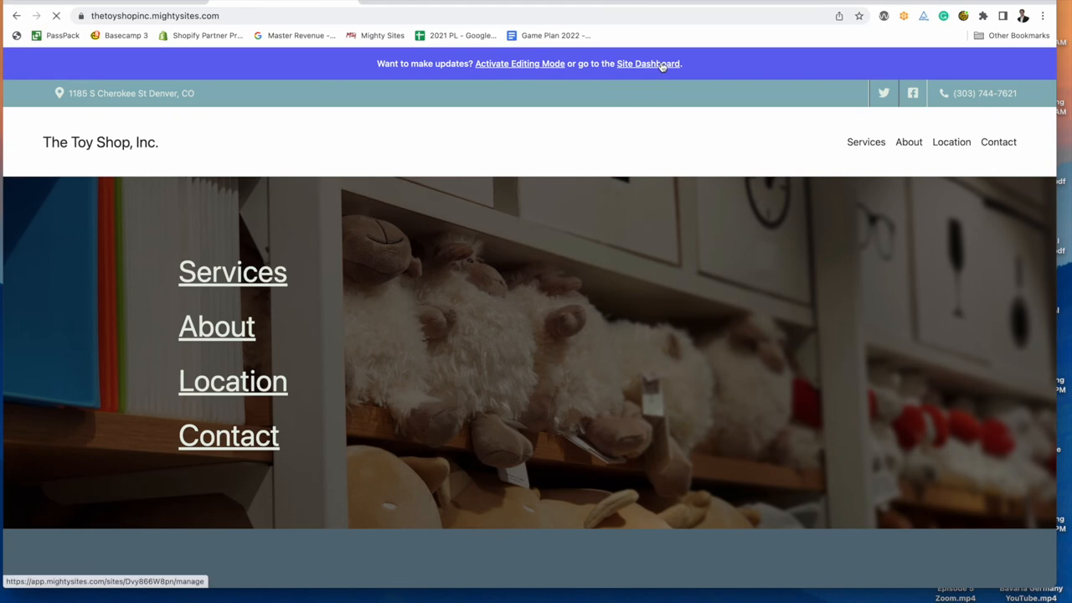
pyautogui.click(648, 63)
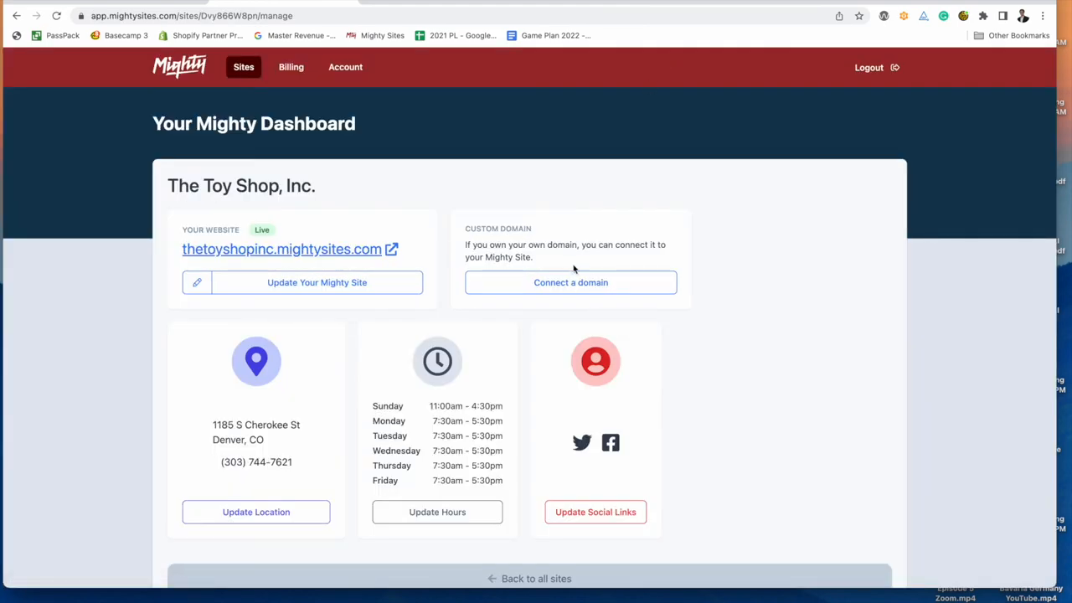
pyautogui.click(570, 282)
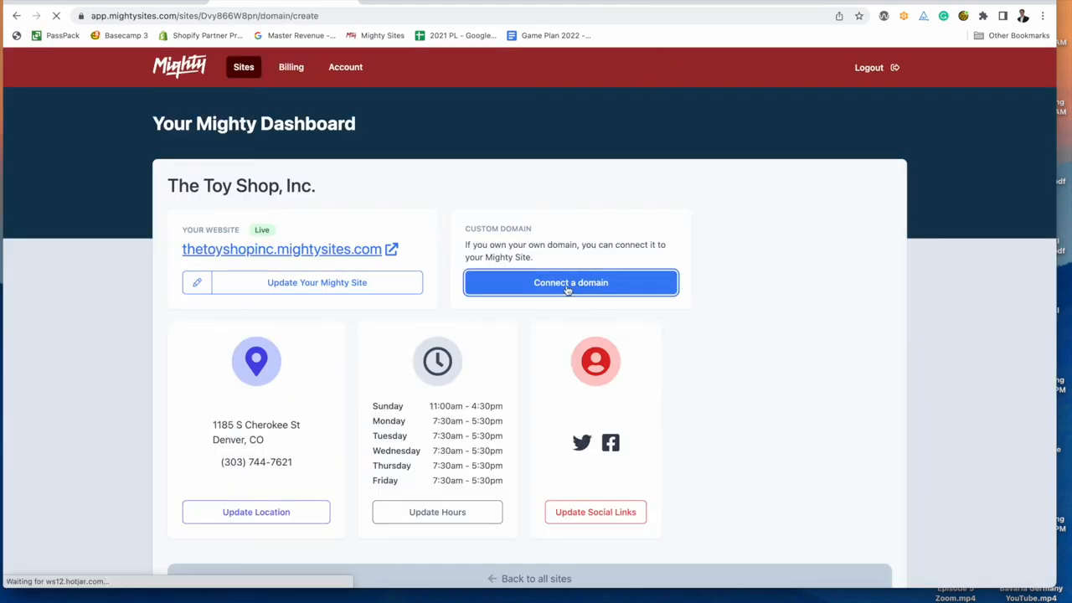
# Select the empty Domain field on the Connect a Domain form.
pyautogui.click(571, 282)
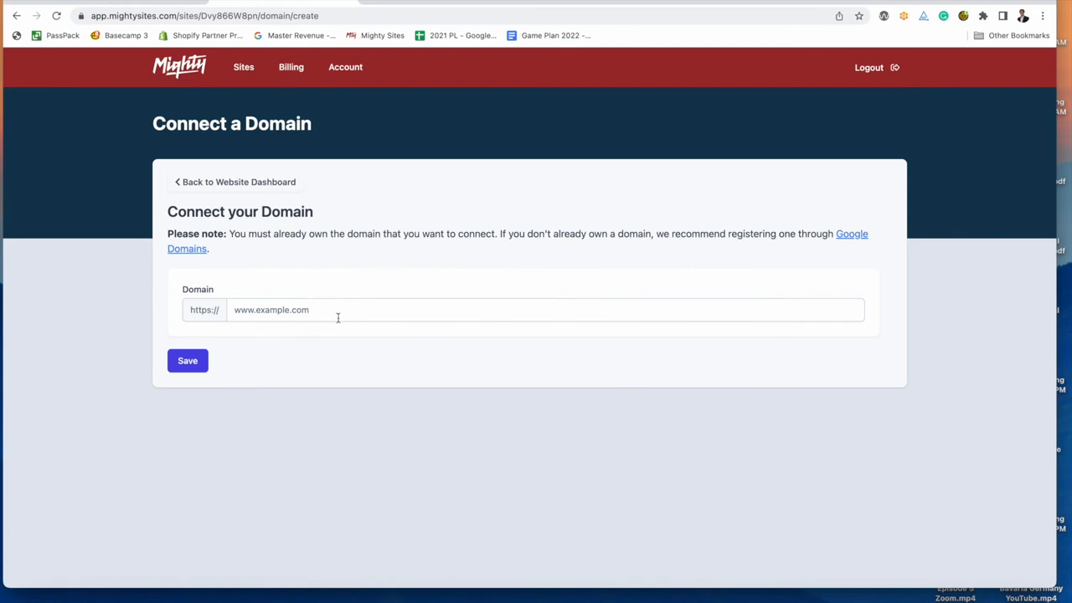
pyautogui.moveTo(351, 311)
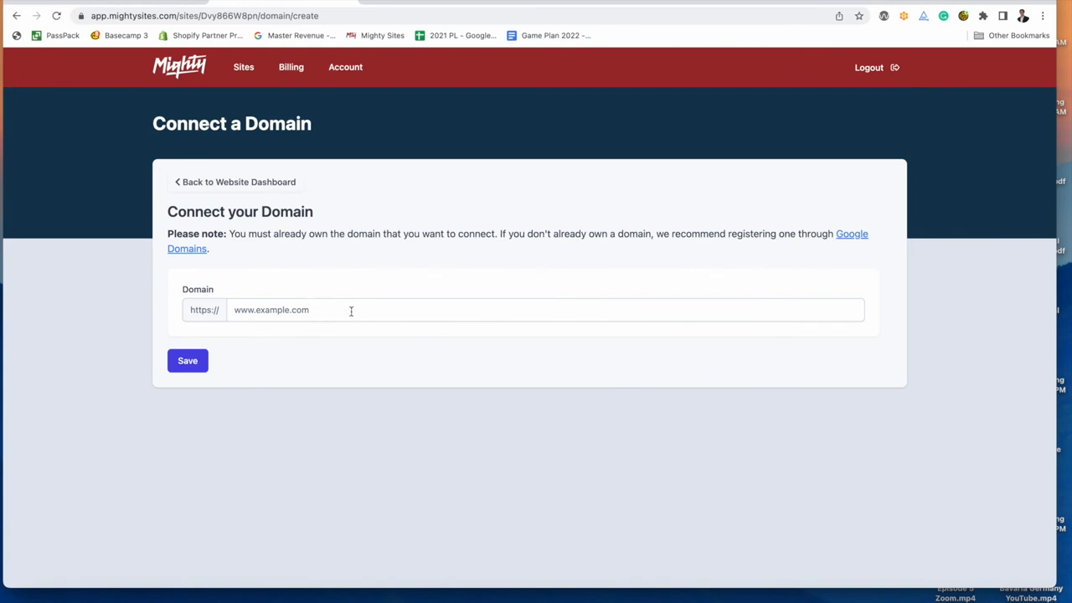
pyautogui.moveTo(339, 276)
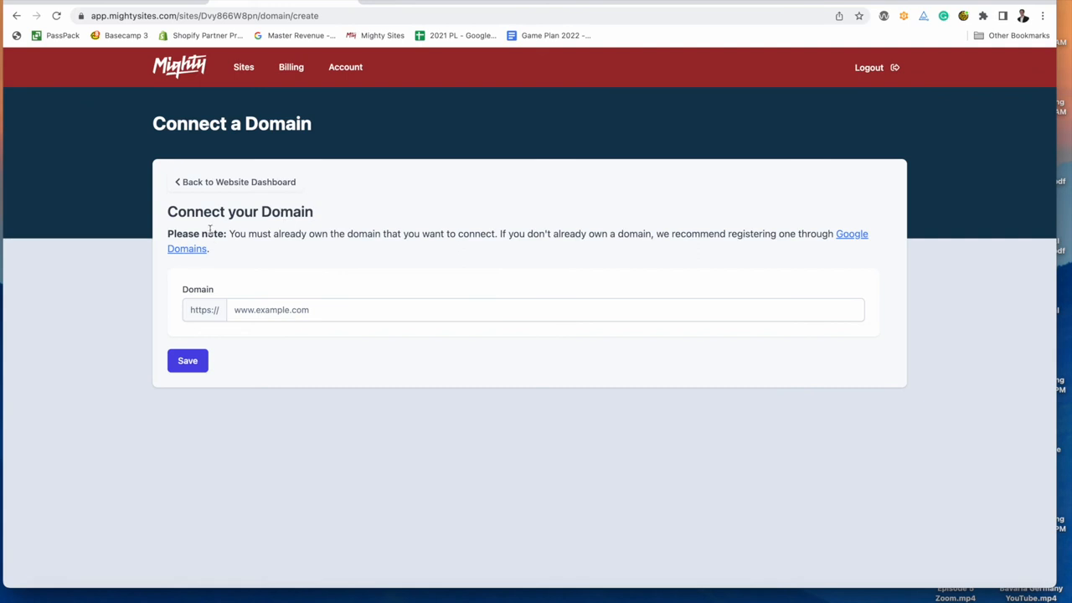
pyautogui.moveTo(262, 251)
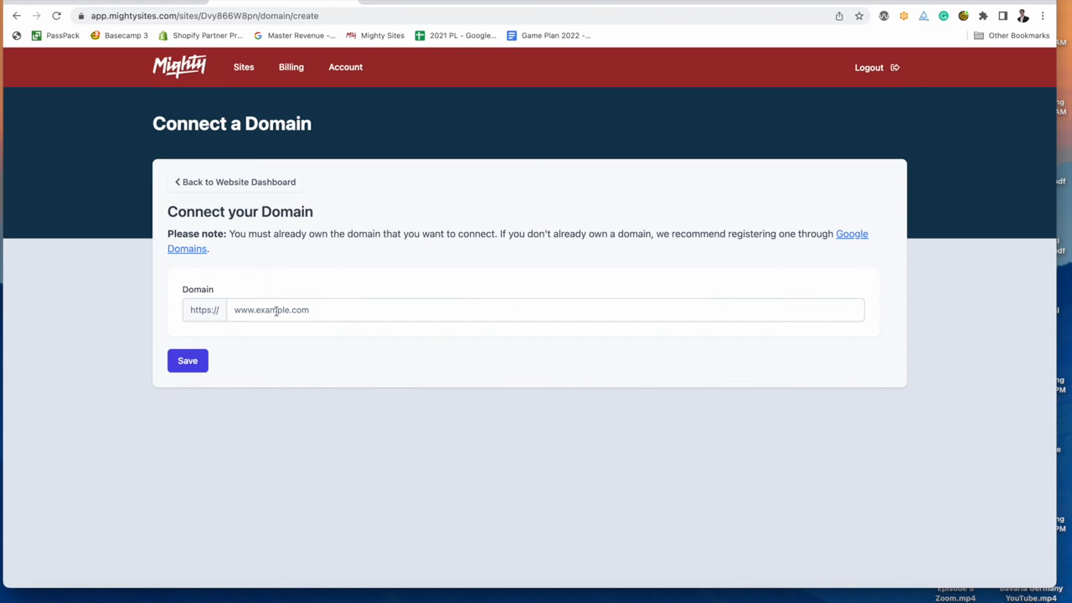
pyautogui.moveTo(186, 182)
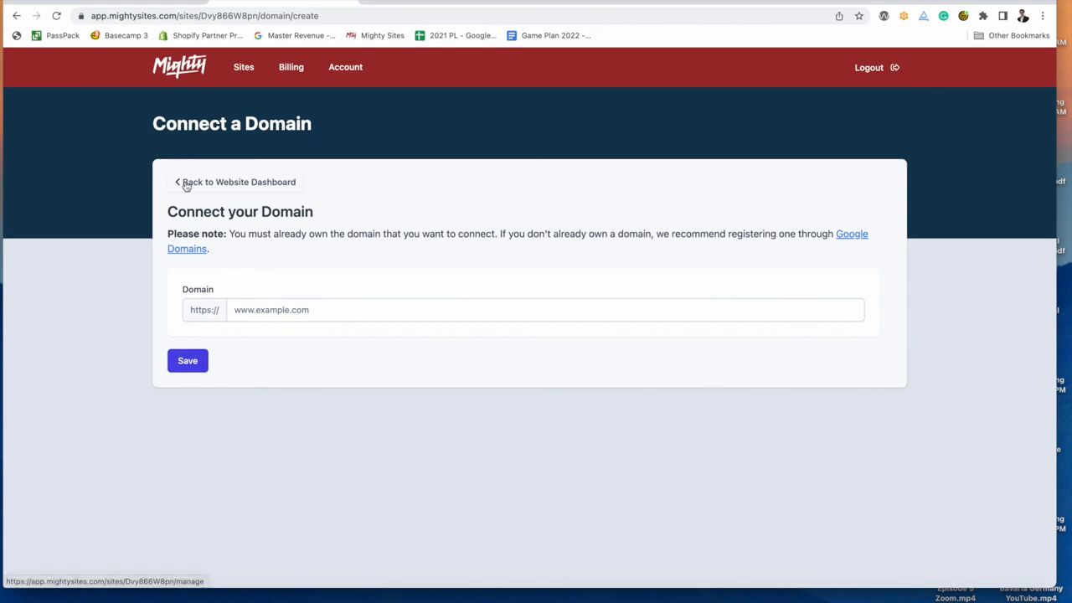
pyautogui.moveTo(181, 187)
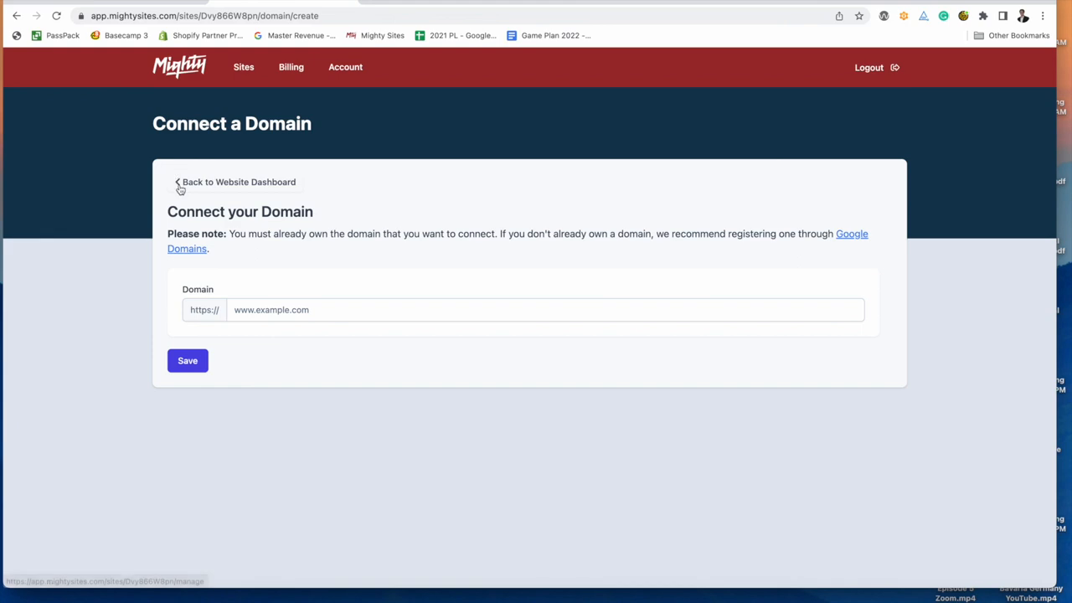
# Return to the dashboard and browse the live site at thetoyshopinc.mightysites.com.
pyautogui.click(239, 182)
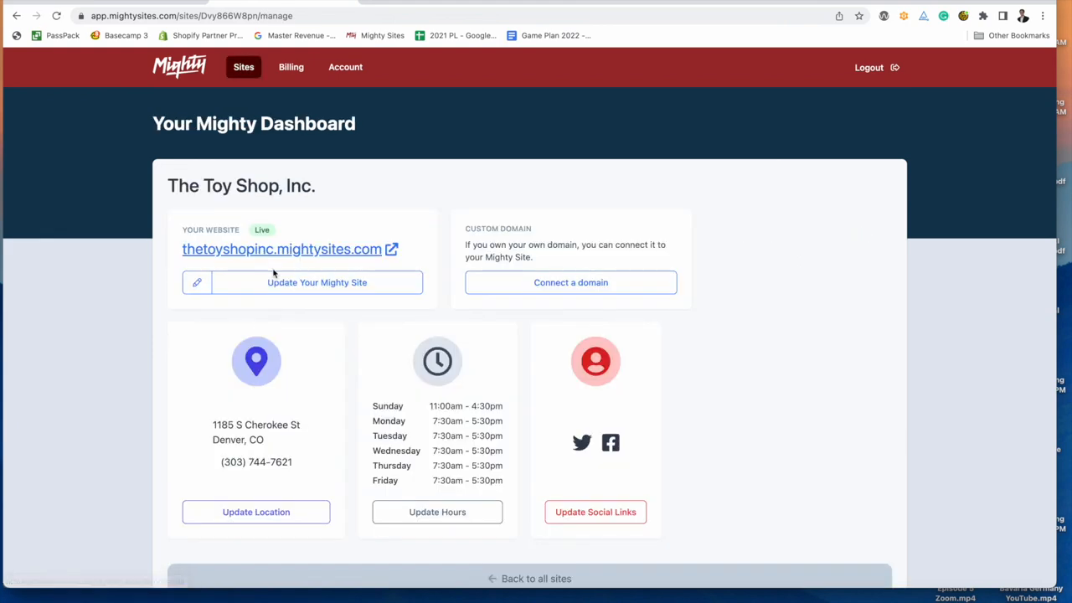
pyautogui.click(282, 249)
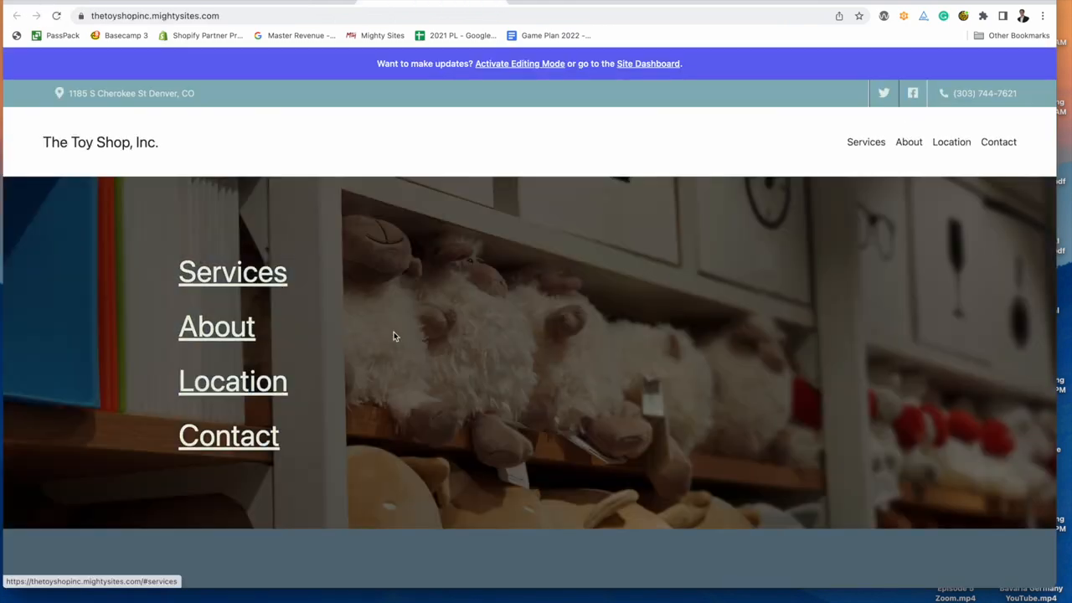
pyautogui.scroll(-3)
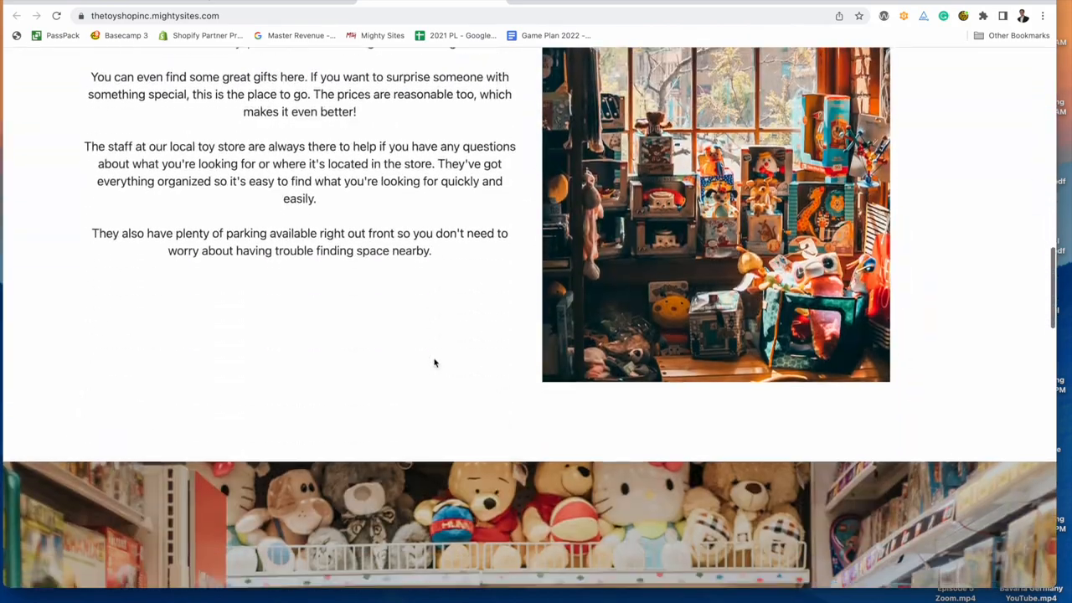
pyautogui.scroll(3)
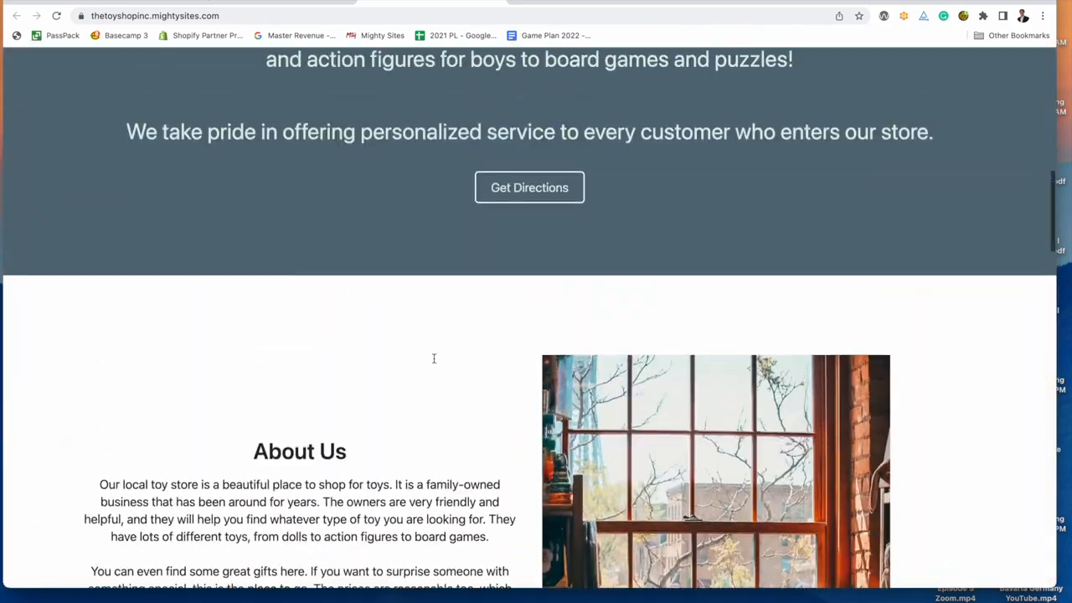
pyautogui.scroll(3)
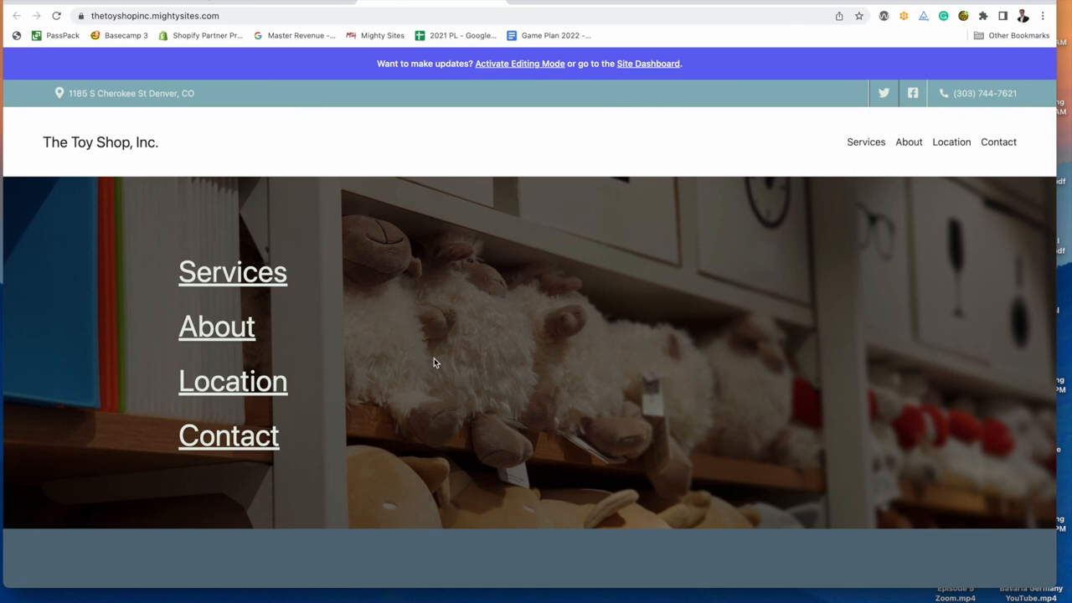
pyautogui.scroll(-3)
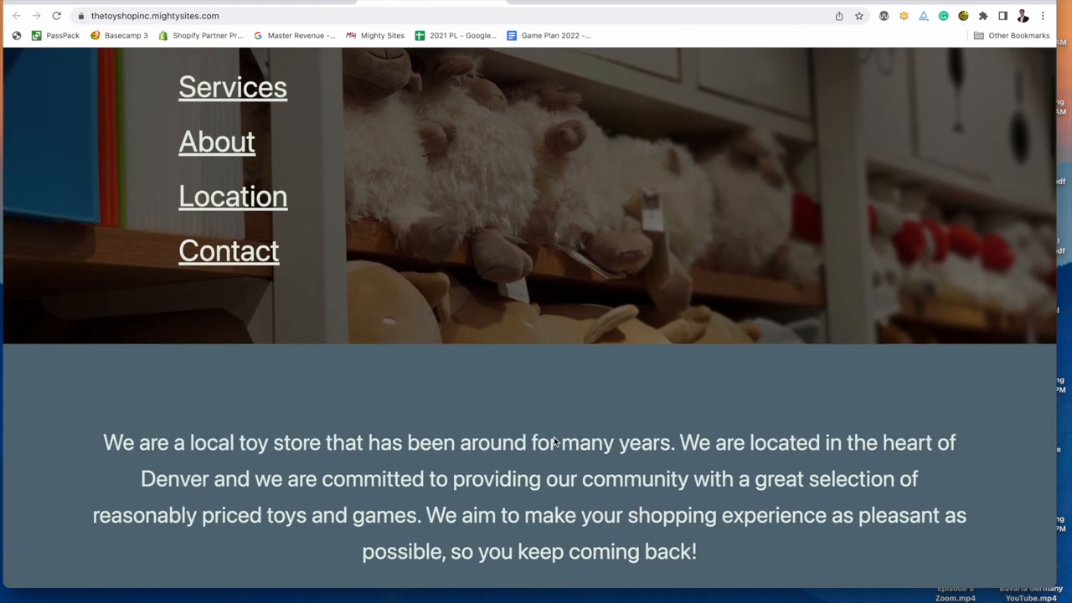